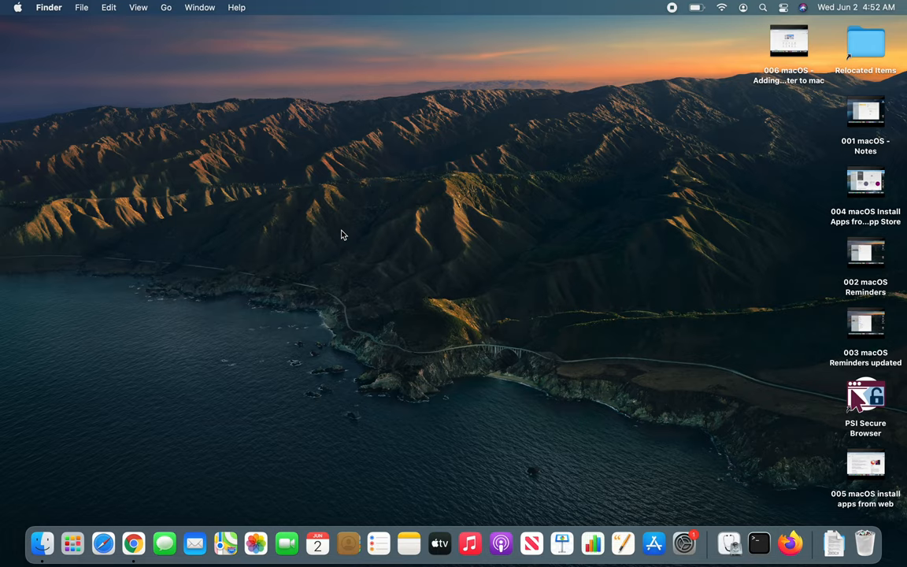
mouse_move(369, 197)
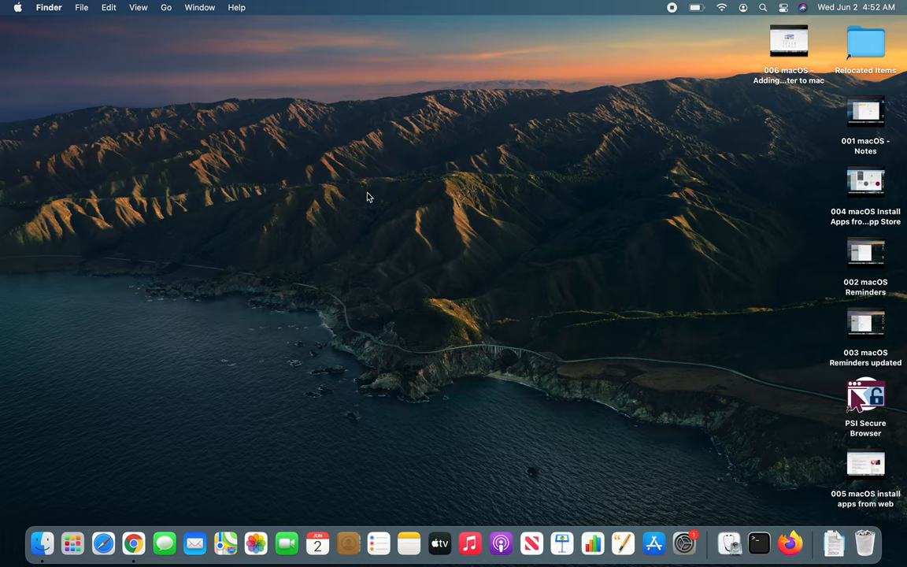
mouse_move(287, 164)
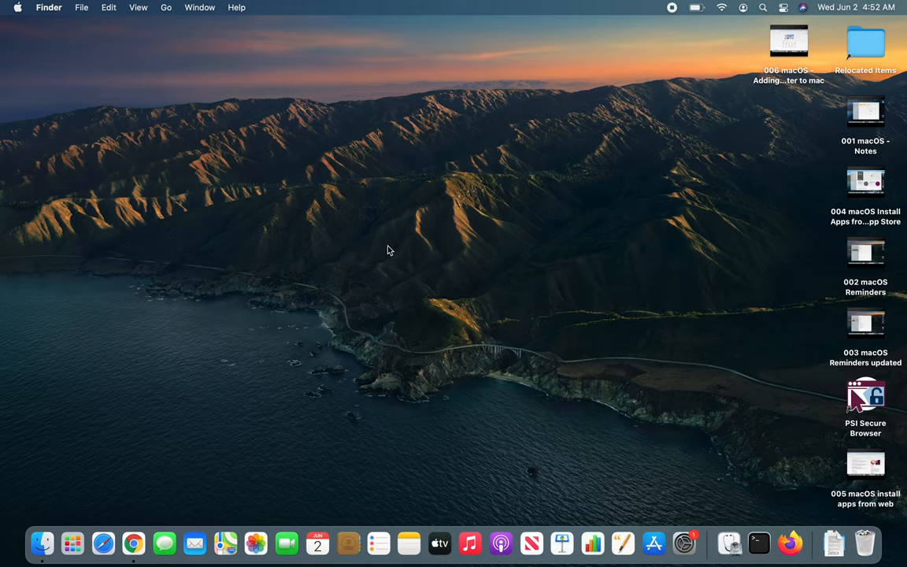
mouse_move(382, 250)
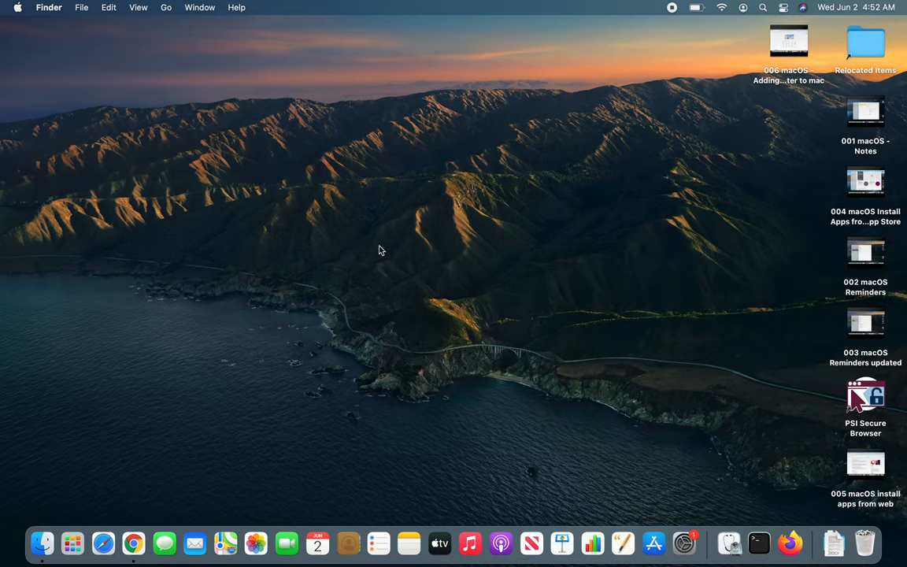
mouse_move(350, 234)
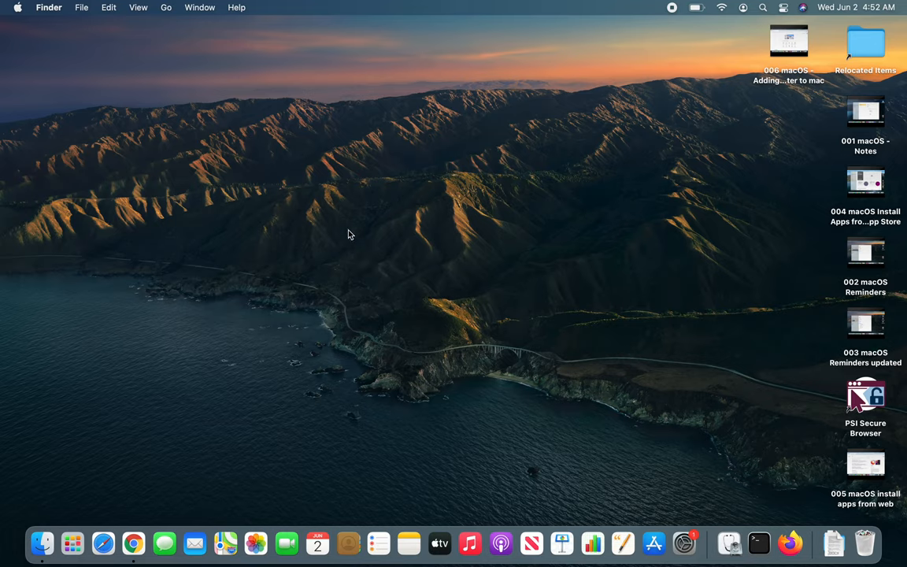
mouse_move(205, 142)
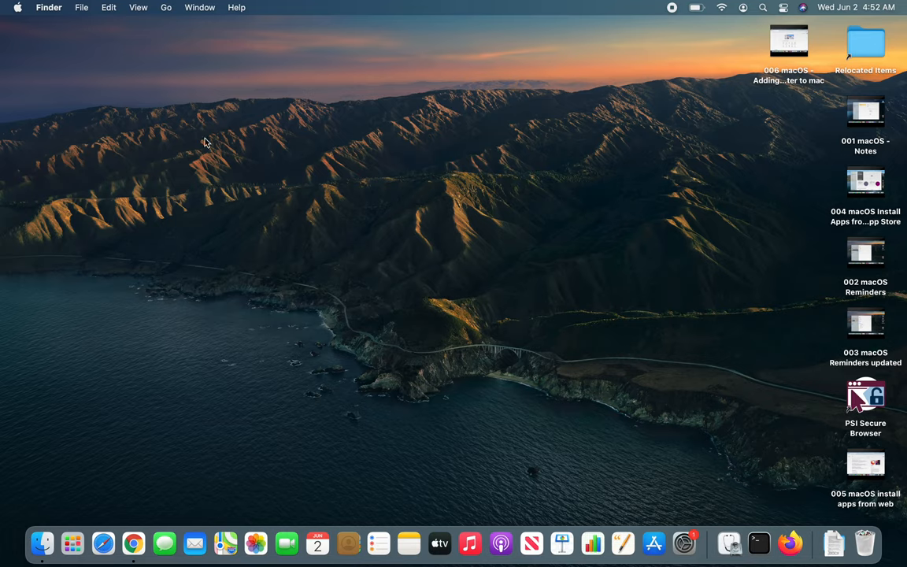
mouse_move(252, 274)
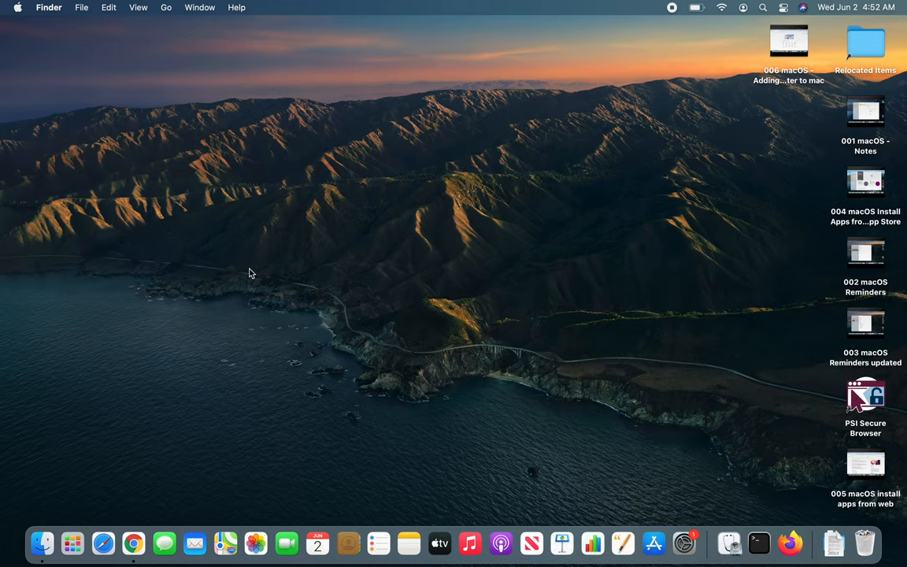
mouse_move(298, 177)
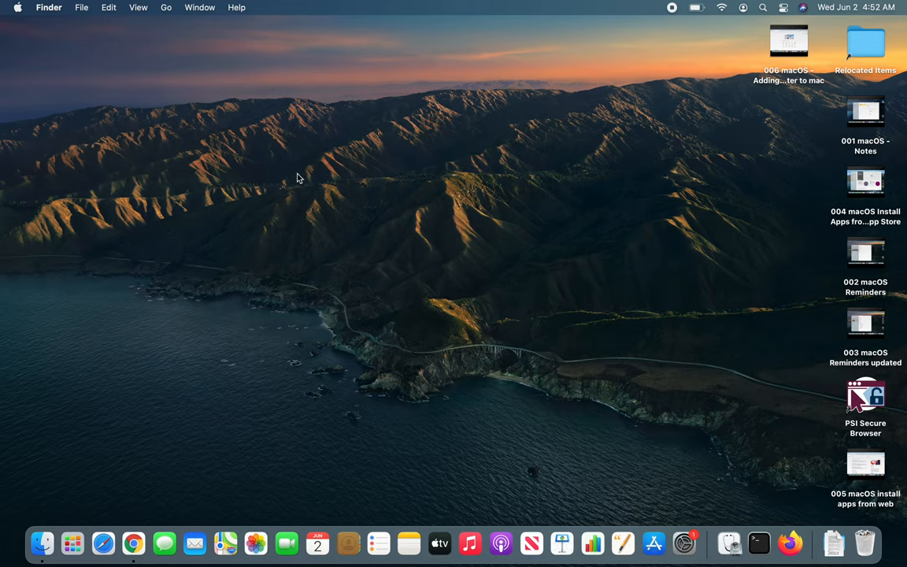
mouse_move(889, 431)
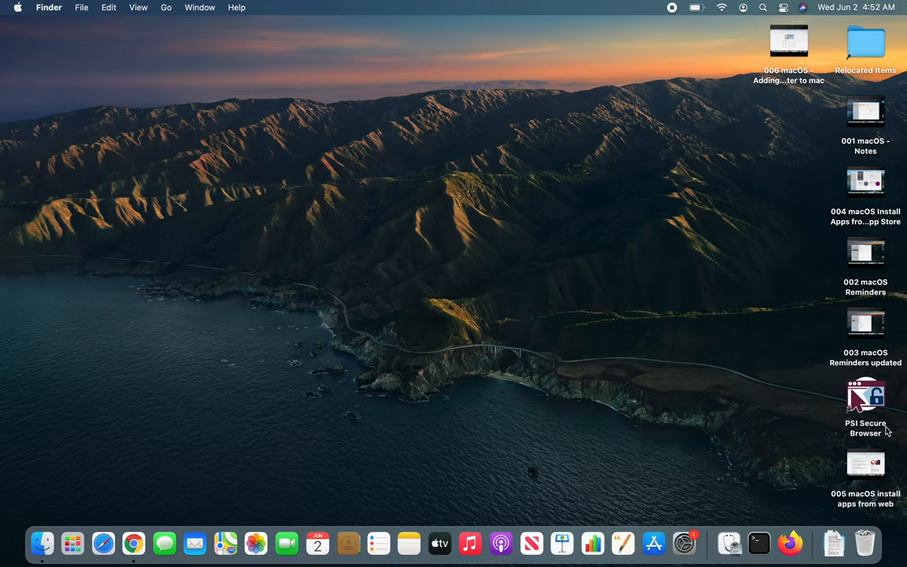
mouse_move(605, 326)
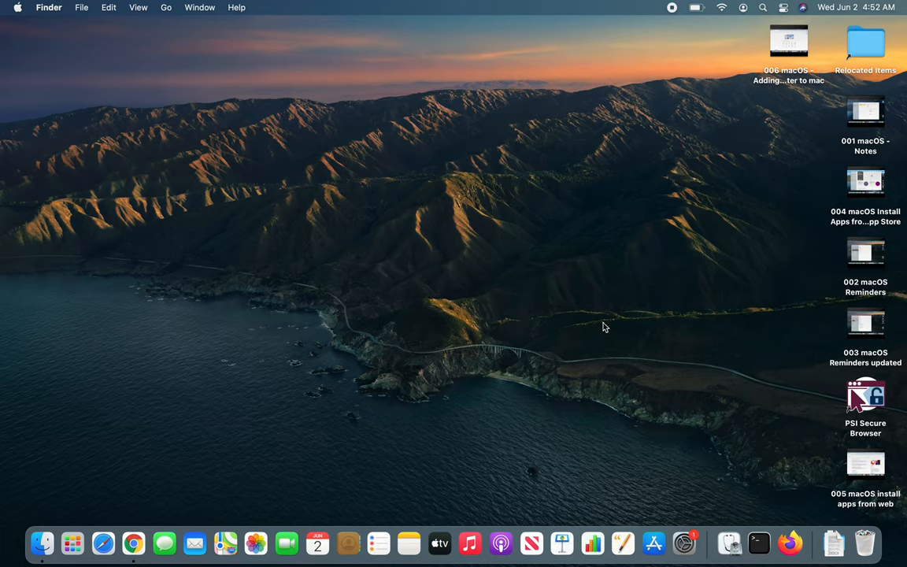
mouse_move(638, 341)
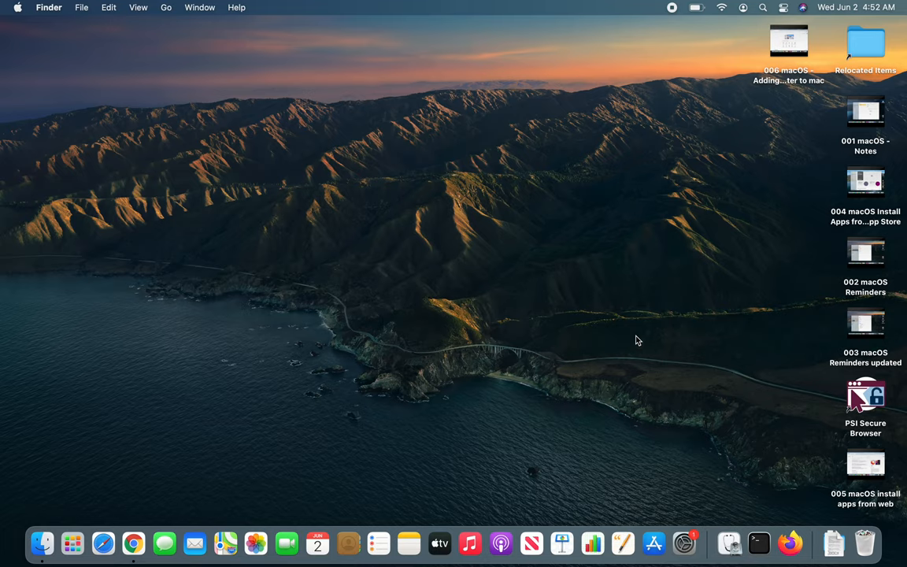
mouse_move(622, 383)
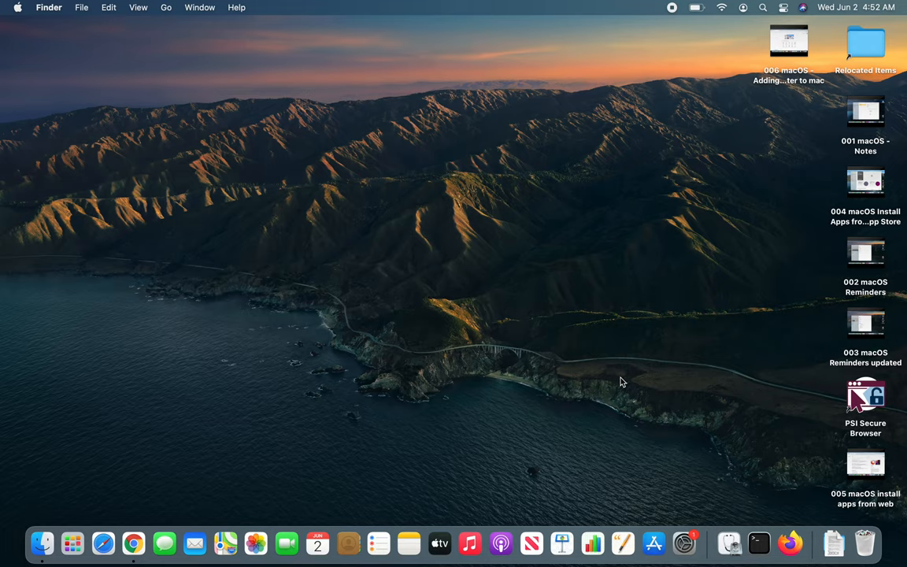
mouse_move(564, 397)
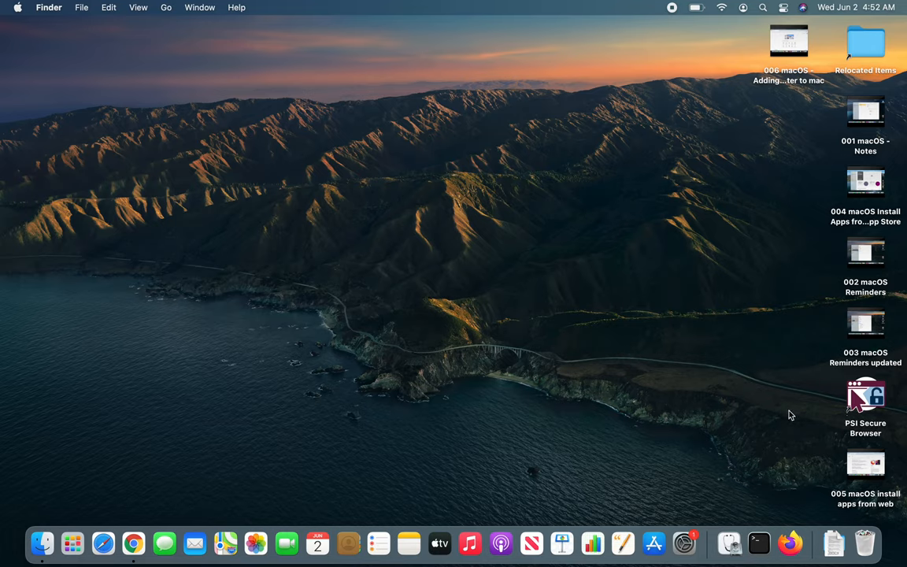
mouse_move(762, 425)
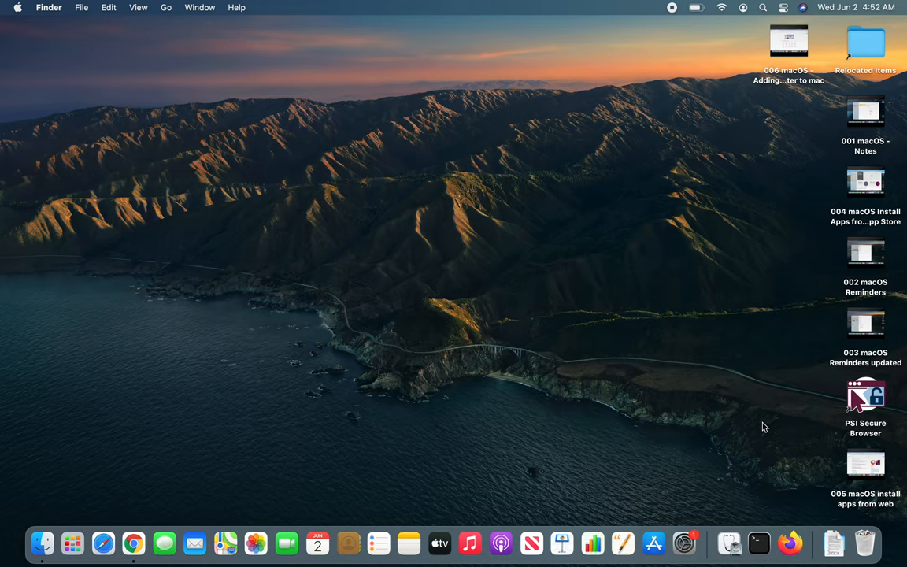
mouse_move(430, 375)
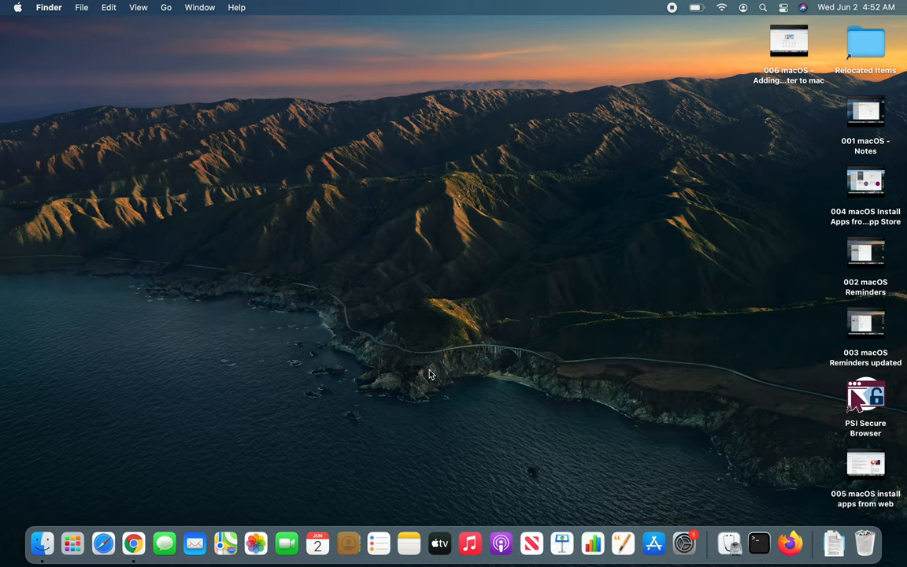
mouse_move(439, 353)
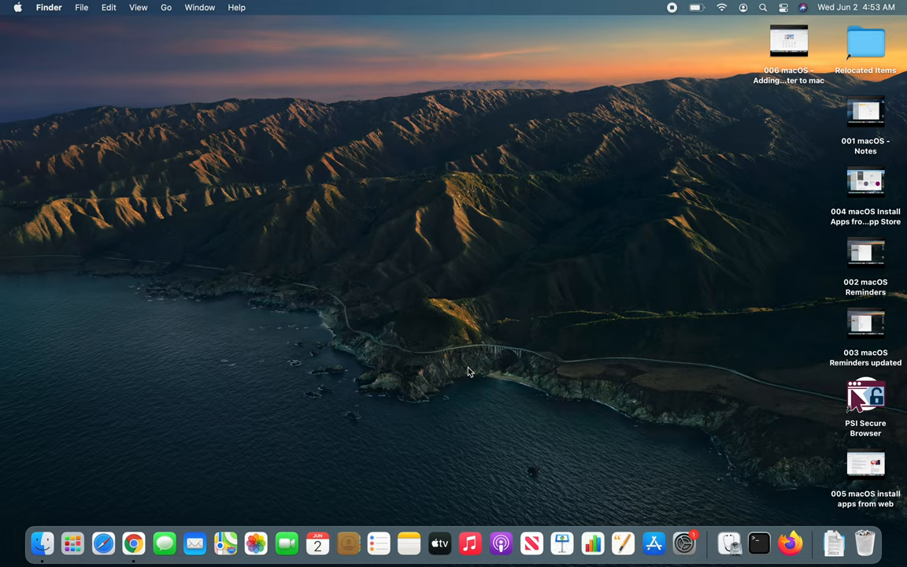
mouse_move(58, 17)
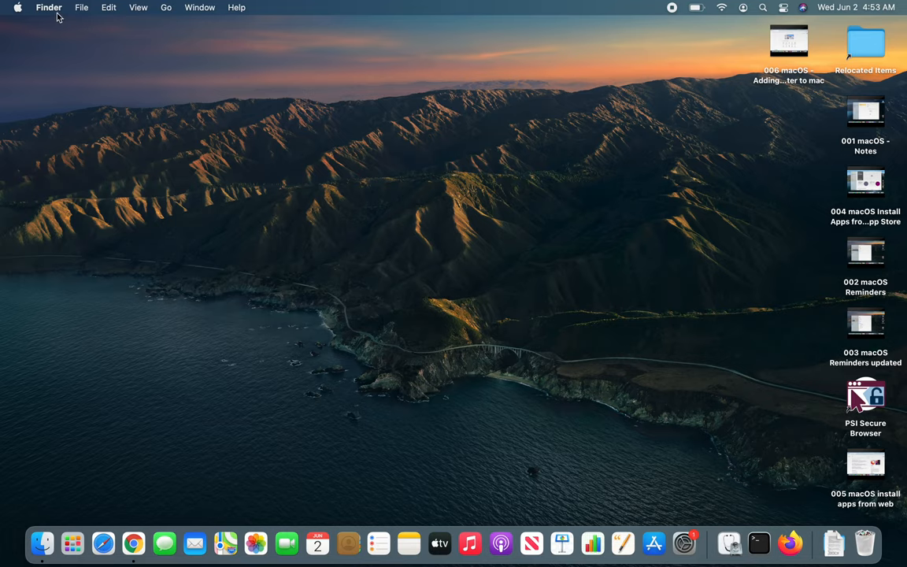
Reach Security & Privacy from the Apple menu and browse the Location Services app list.
left_click(17, 6)
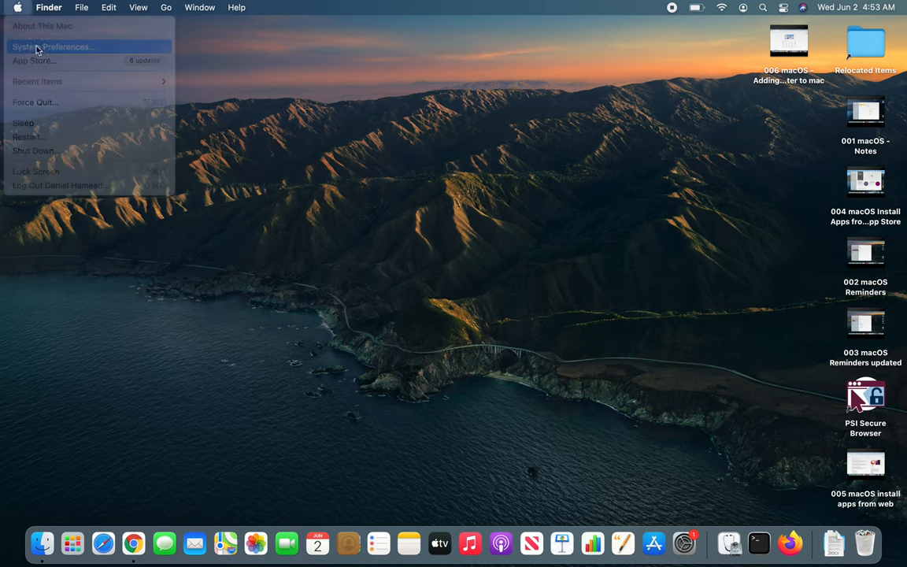
left_click(54, 47)
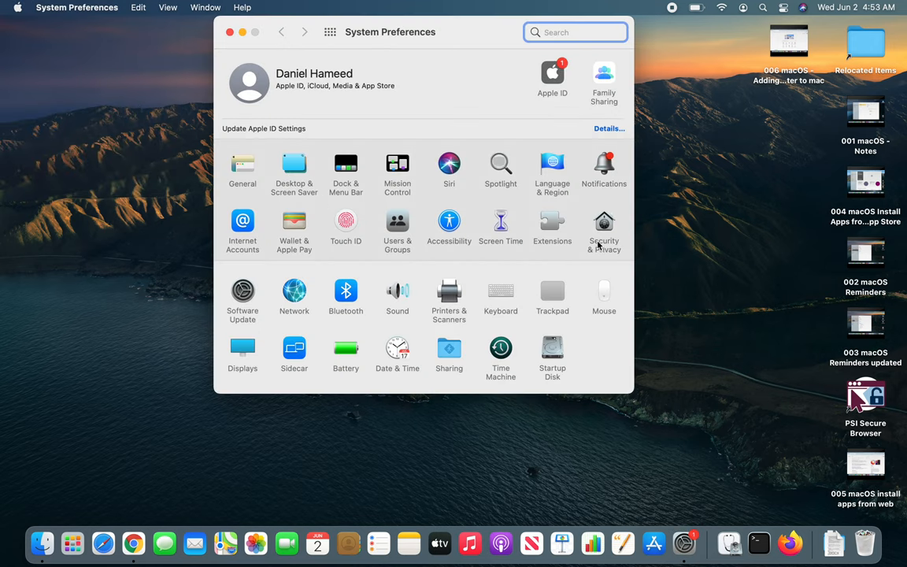
left_click(605, 224)
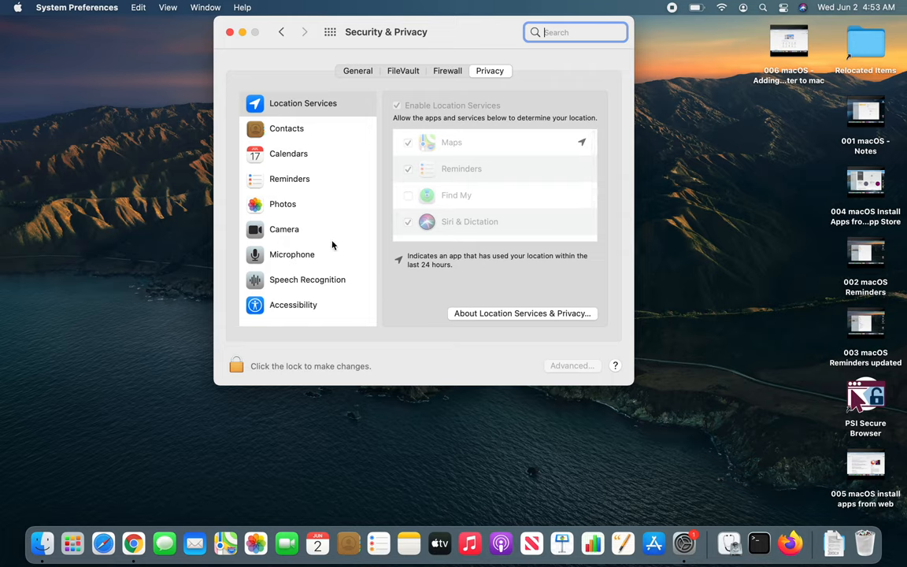
scroll("down", 3)
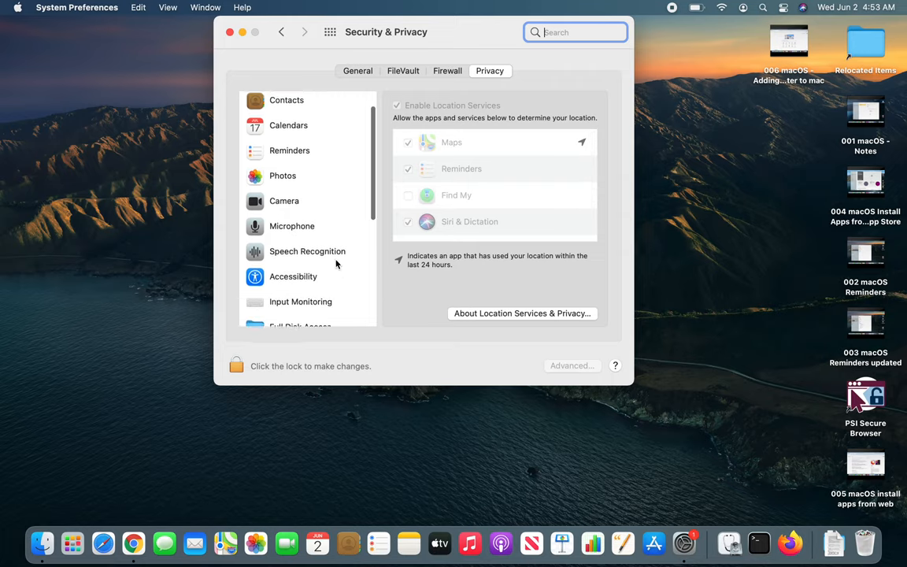
scroll("down", 3)
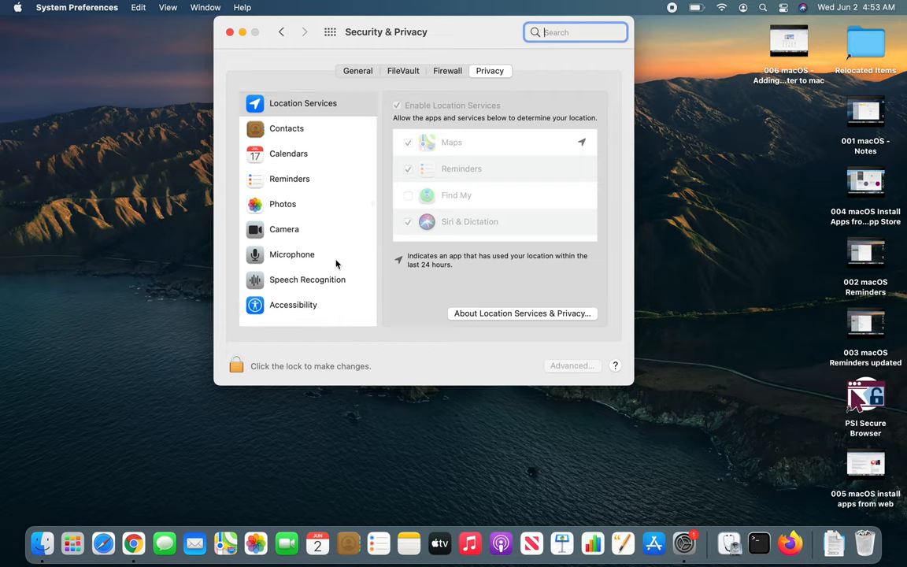
mouse_move(451, 185)
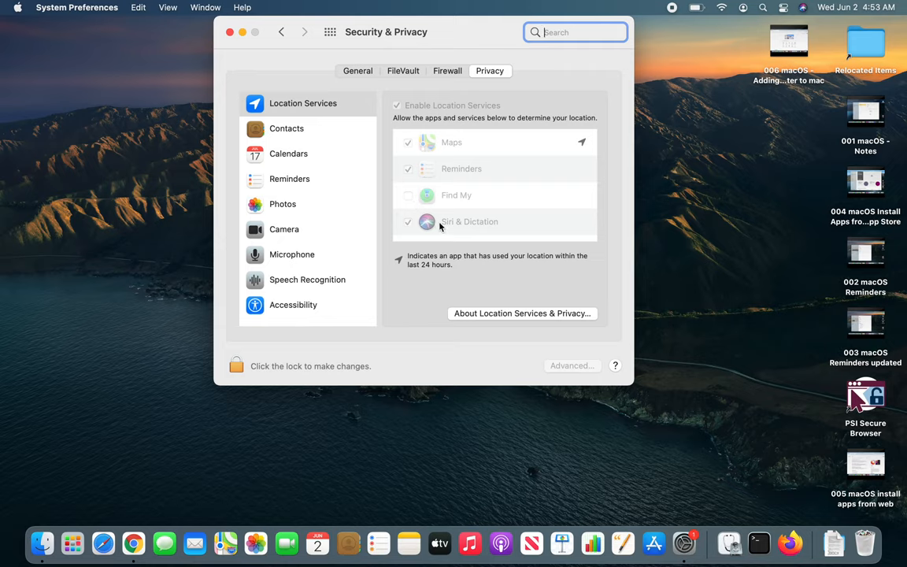
scroll("down", 3)
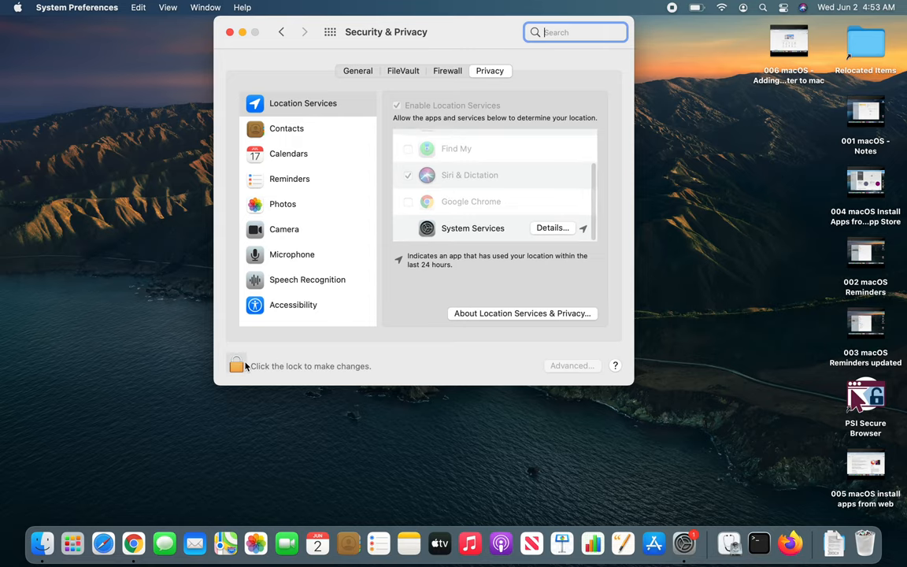
Unlock Security & Privacy with the administrator password so Location Services can be edited.
left_click(236, 365)
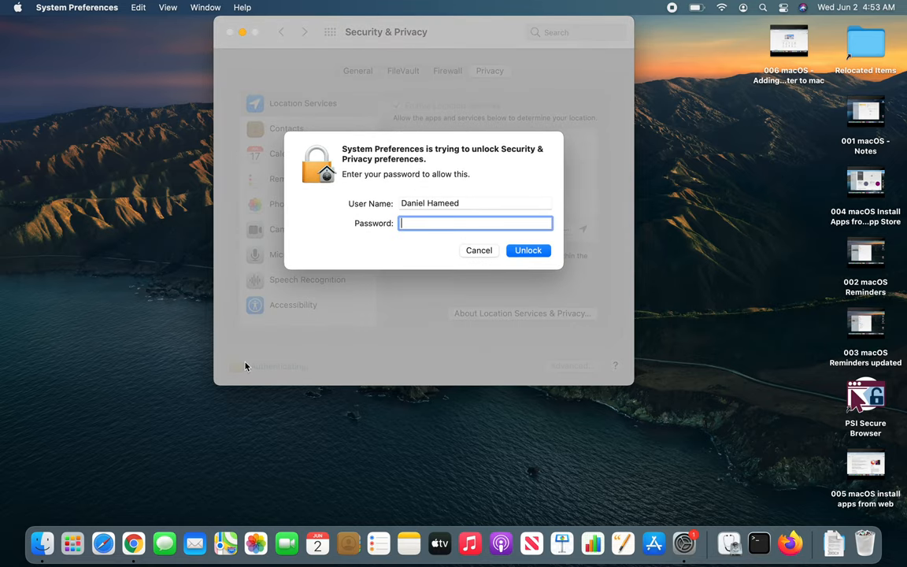
type("•••")
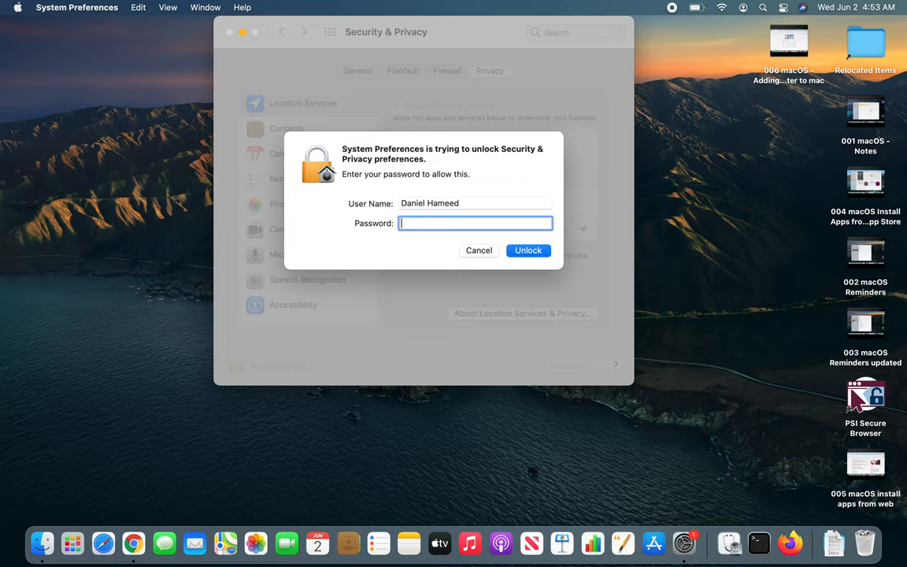
type("password")
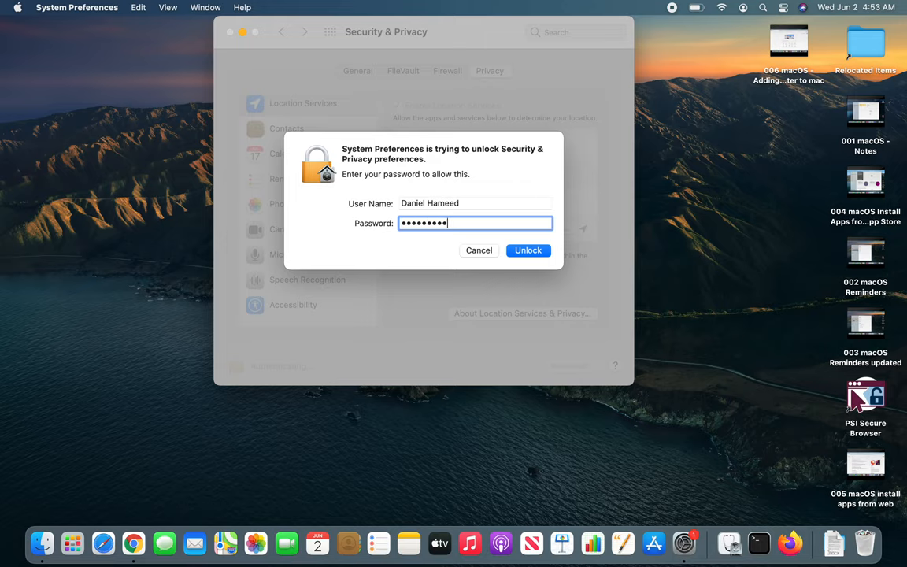
left_click(528, 249)
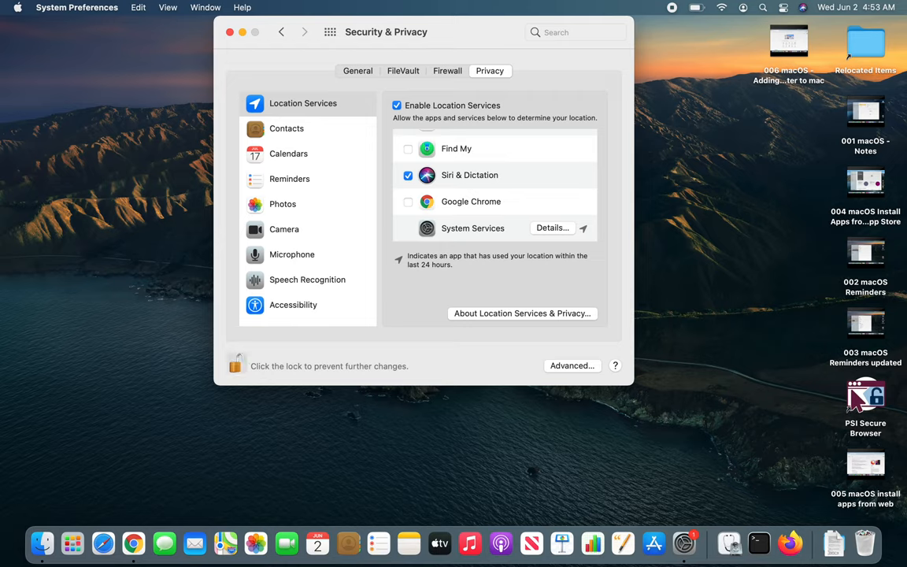
mouse_move(271, 359)
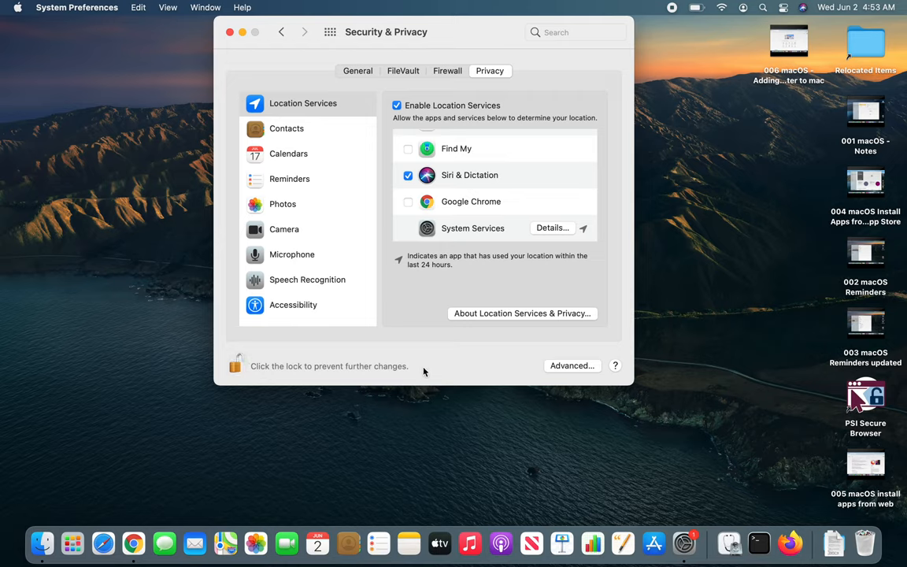
mouse_move(432, 276)
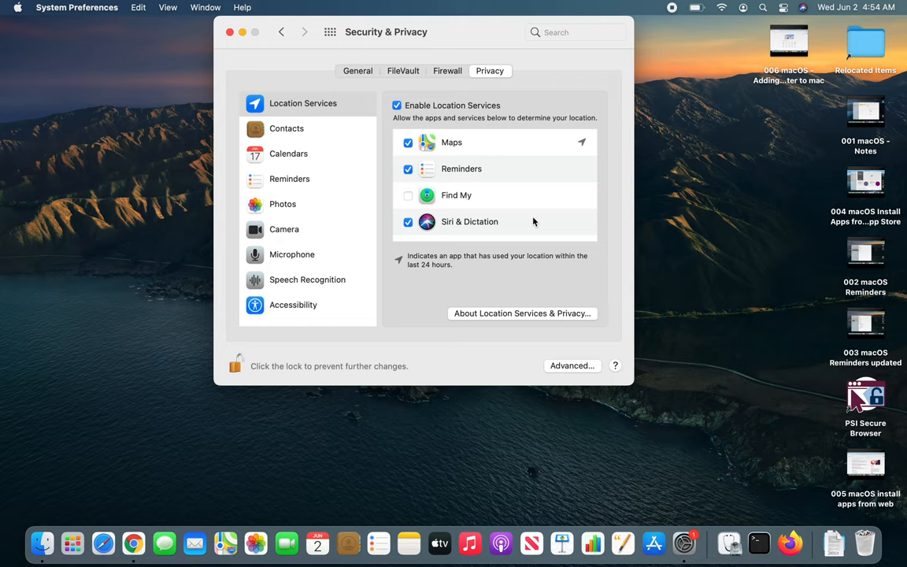
scroll("down", 3)
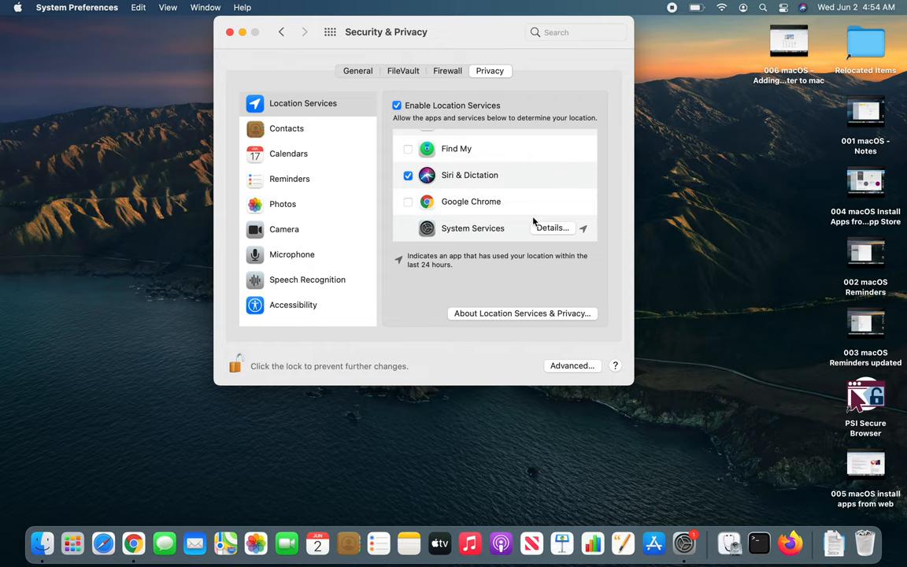
mouse_move(536, 224)
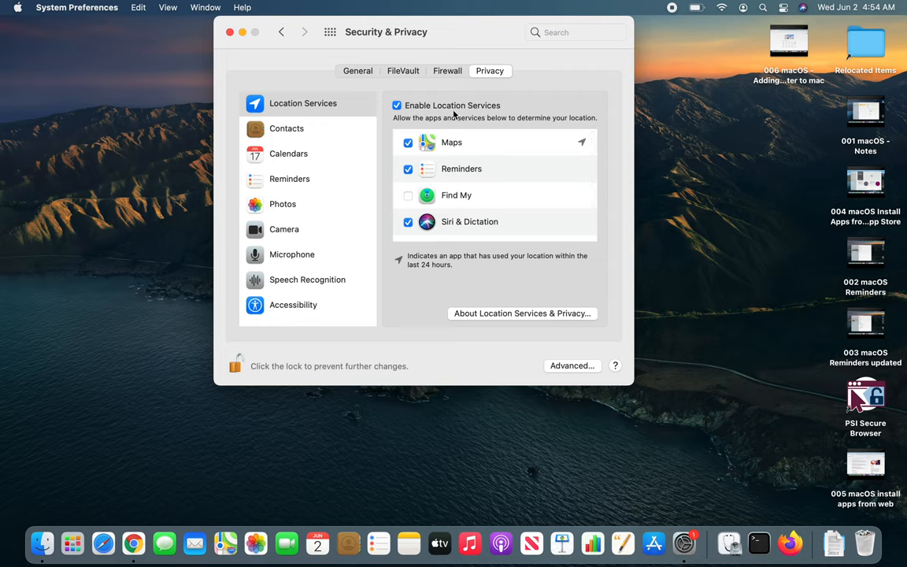
mouse_move(476, 180)
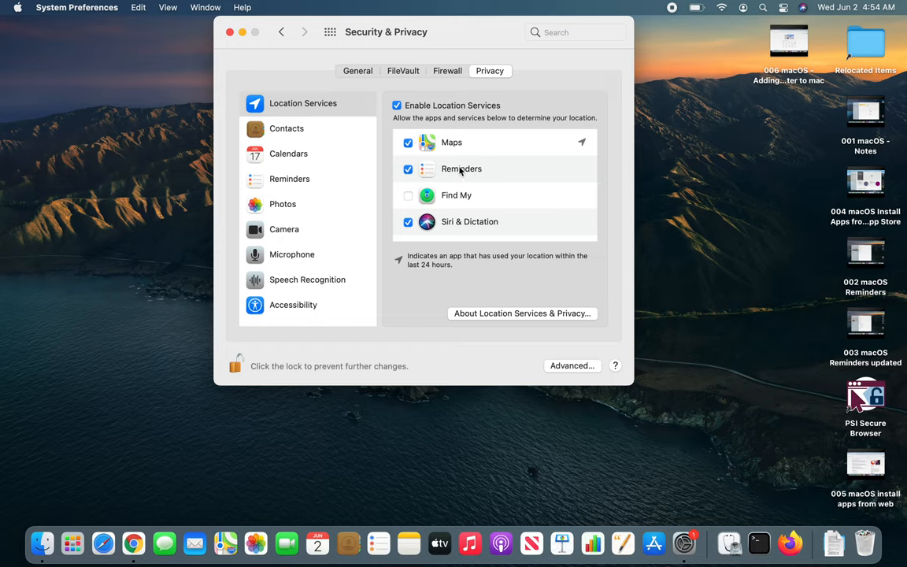
scroll("down", 3)
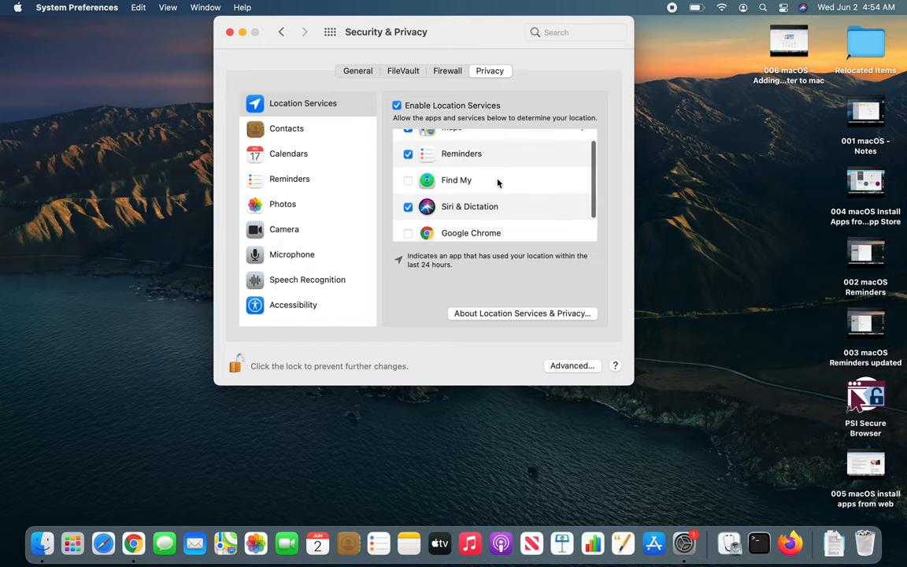
scroll("up", 3)
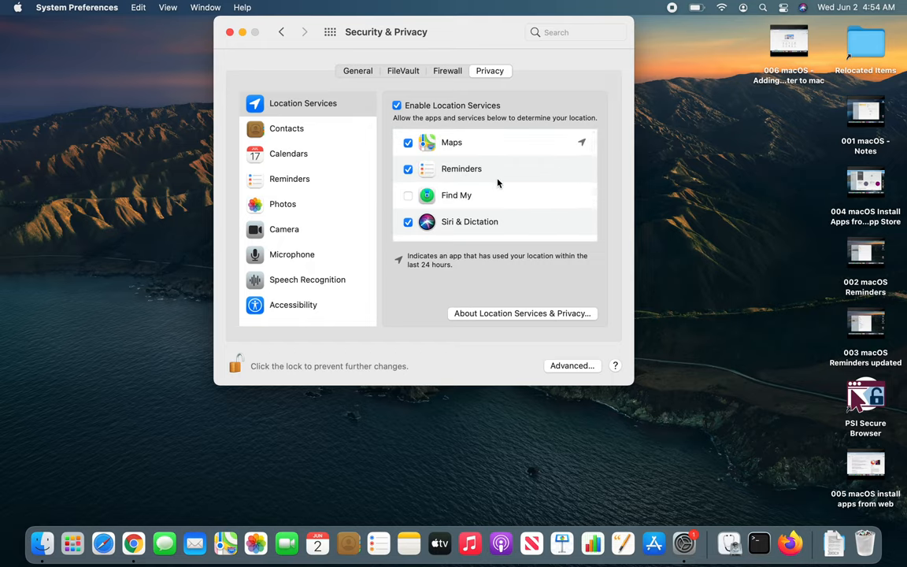
scroll("down", 3)
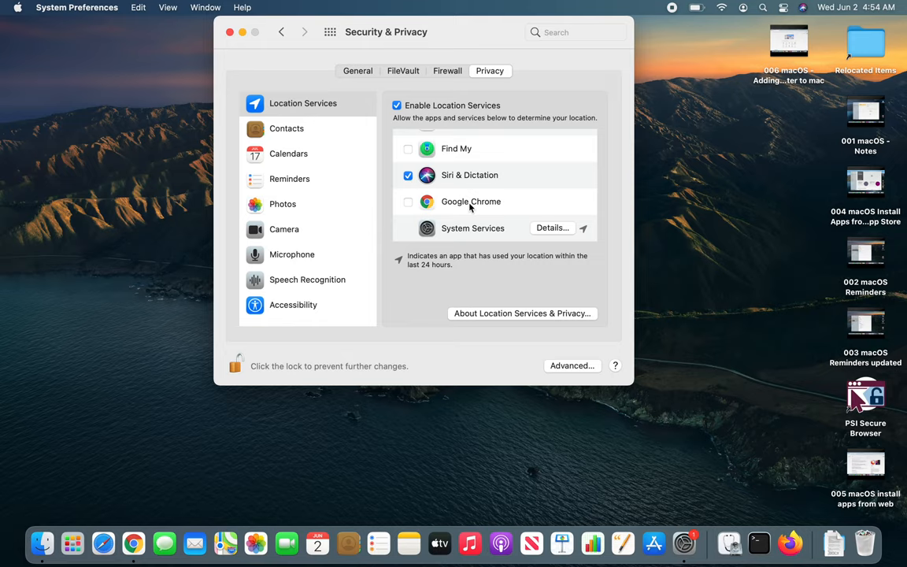
scroll("up", 3)
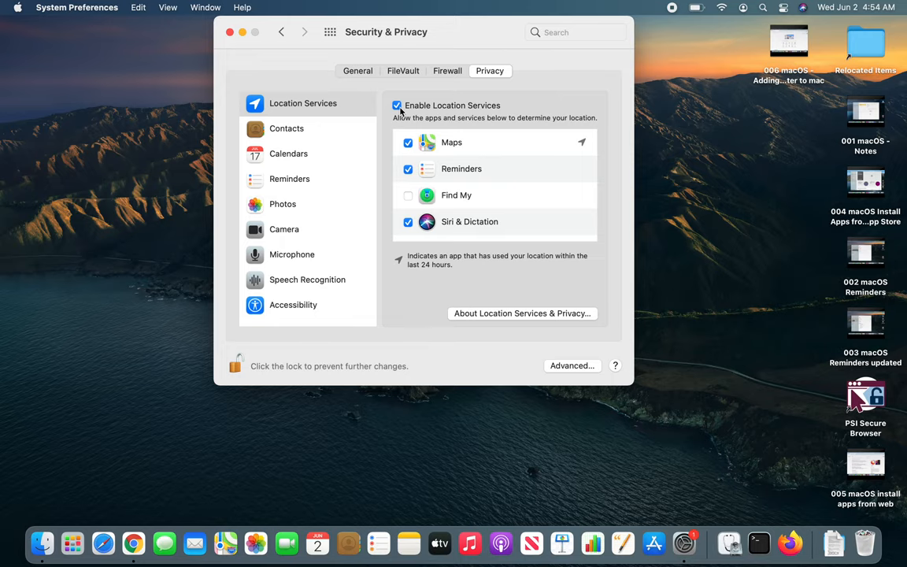
left_click(397, 106)
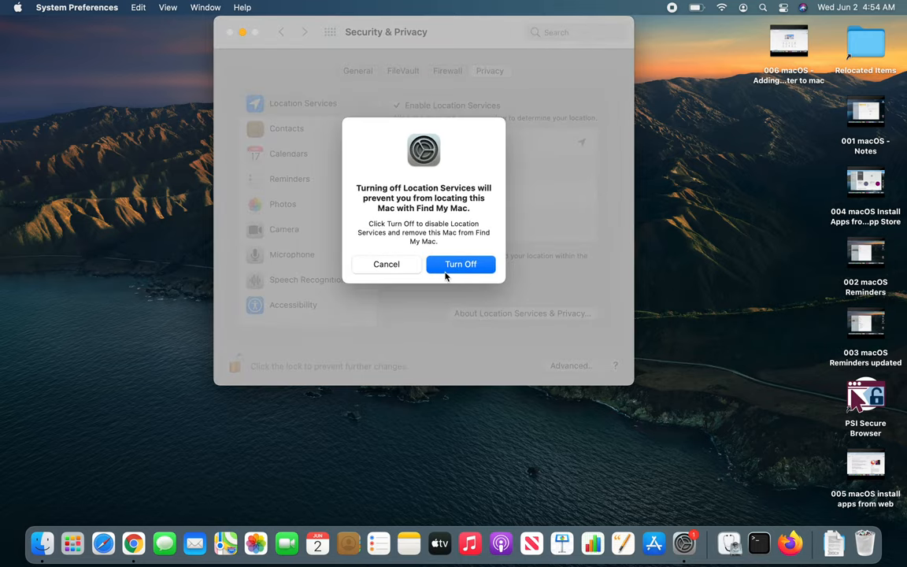
left_click(460, 264)
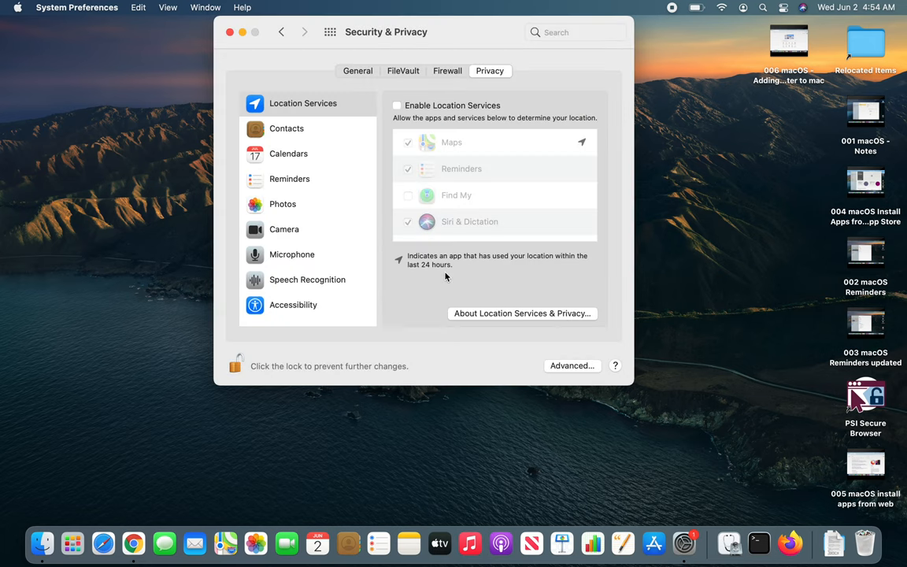
mouse_move(444, 277)
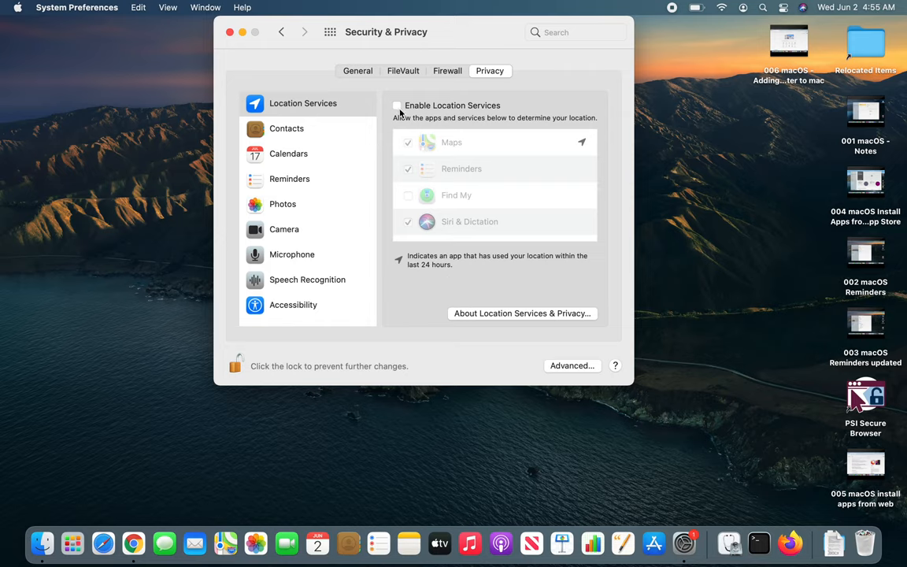
left_click(397, 104)
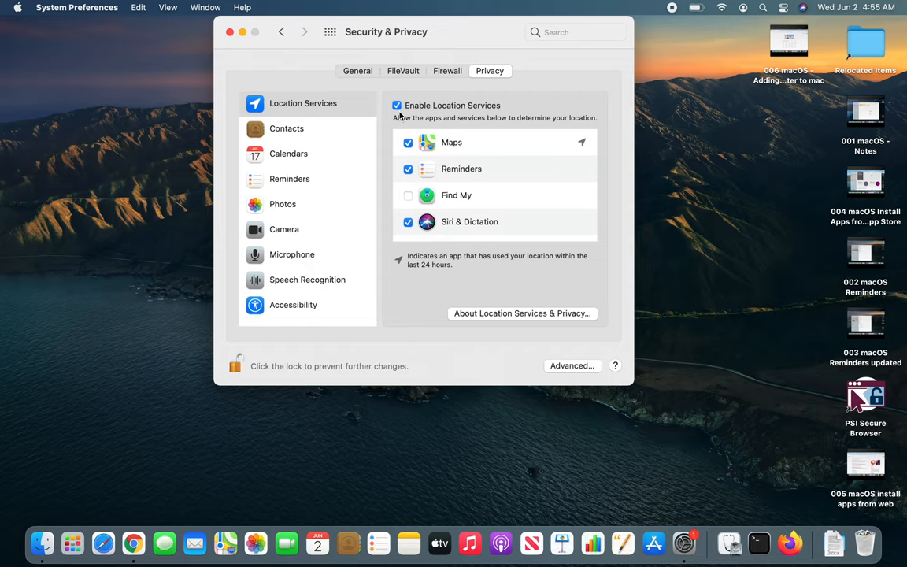
mouse_move(468, 220)
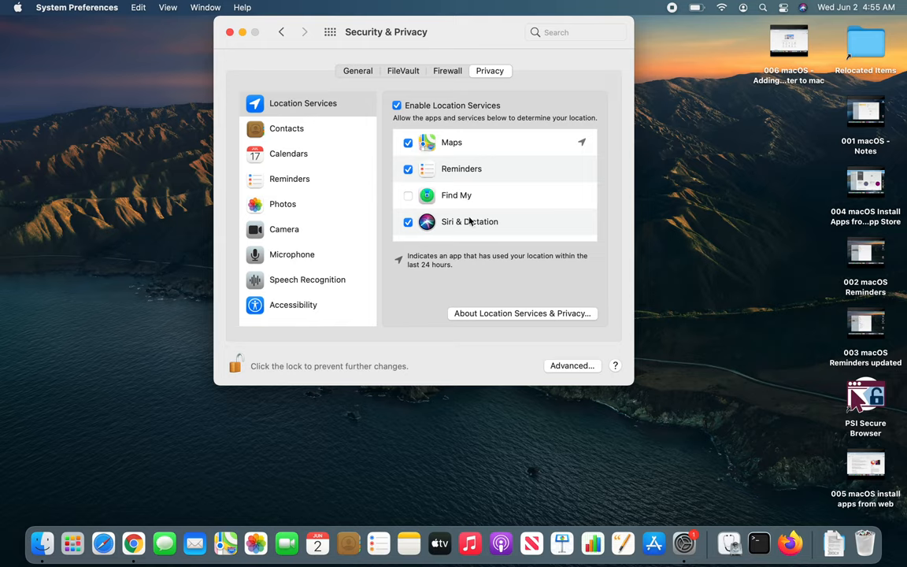
mouse_move(510, 215)
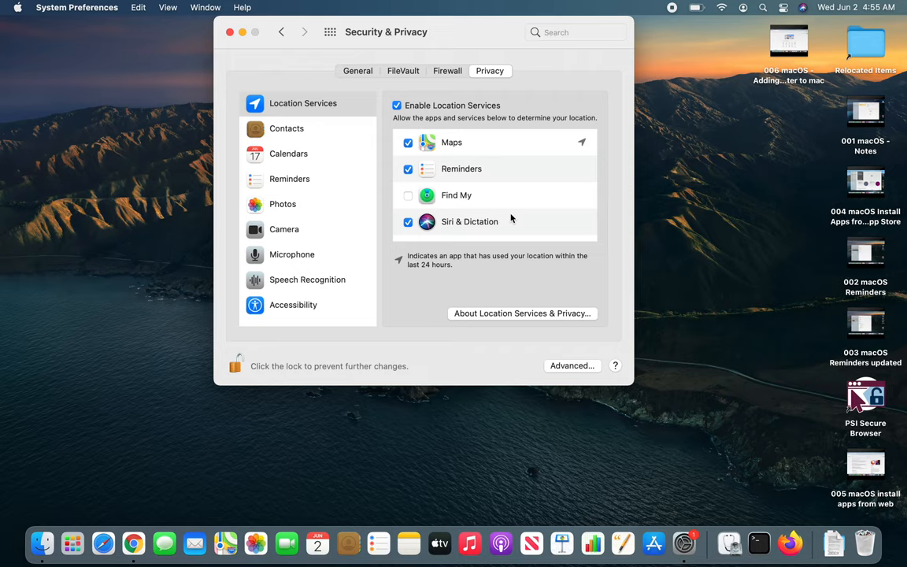
mouse_move(874, 24)
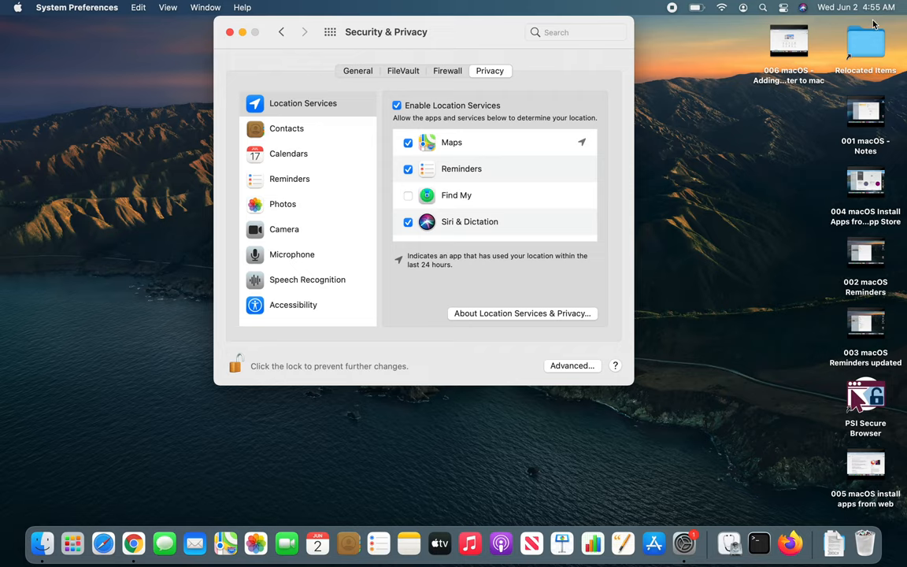
mouse_move(488, 236)
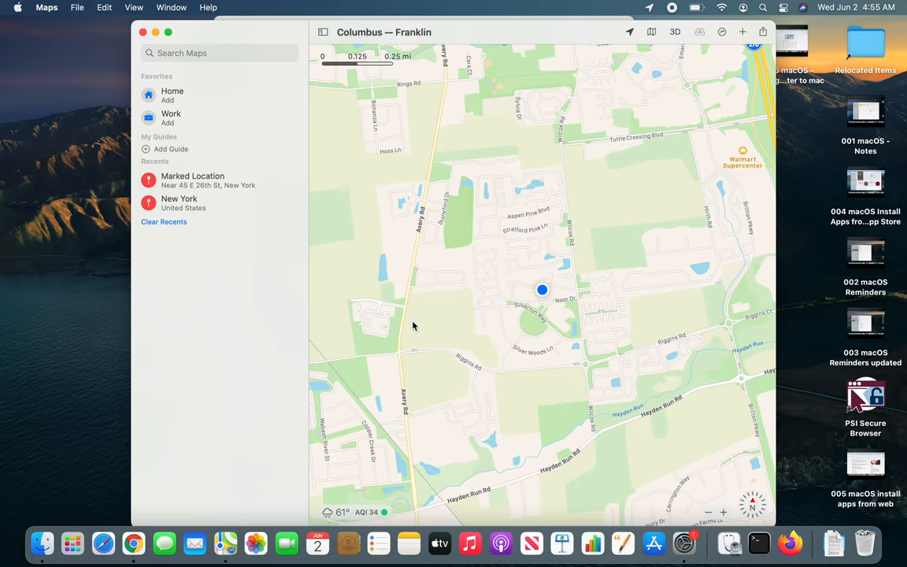
mouse_move(704, 82)
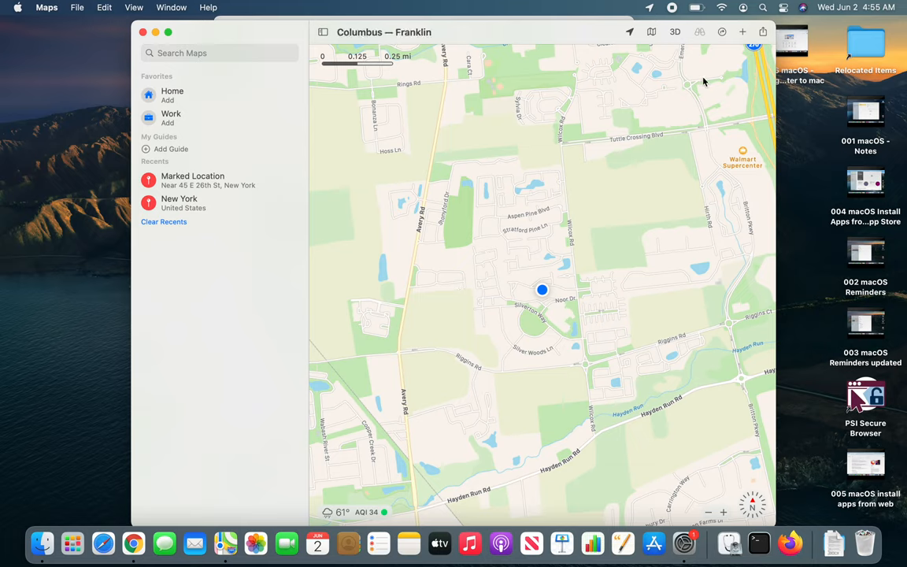
mouse_move(532, 303)
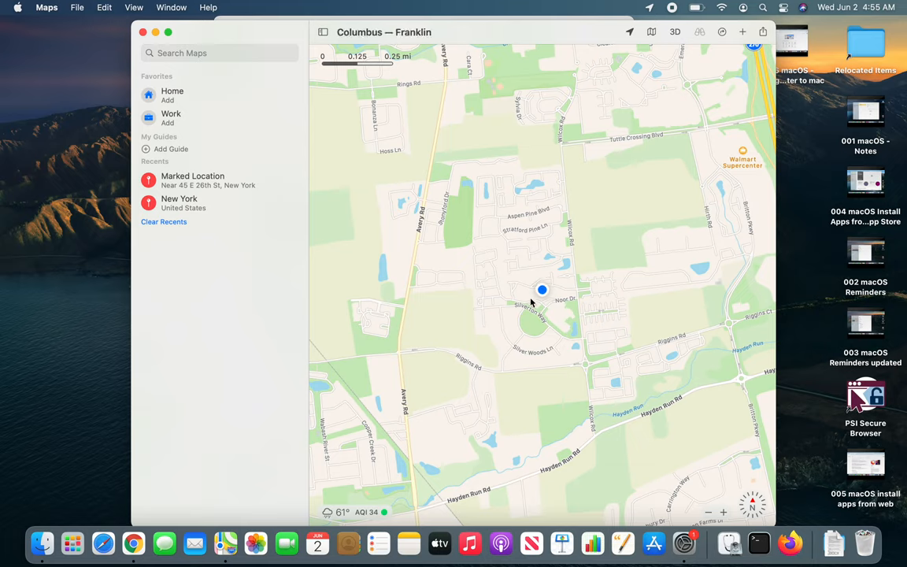
mouse_move(388, 209)
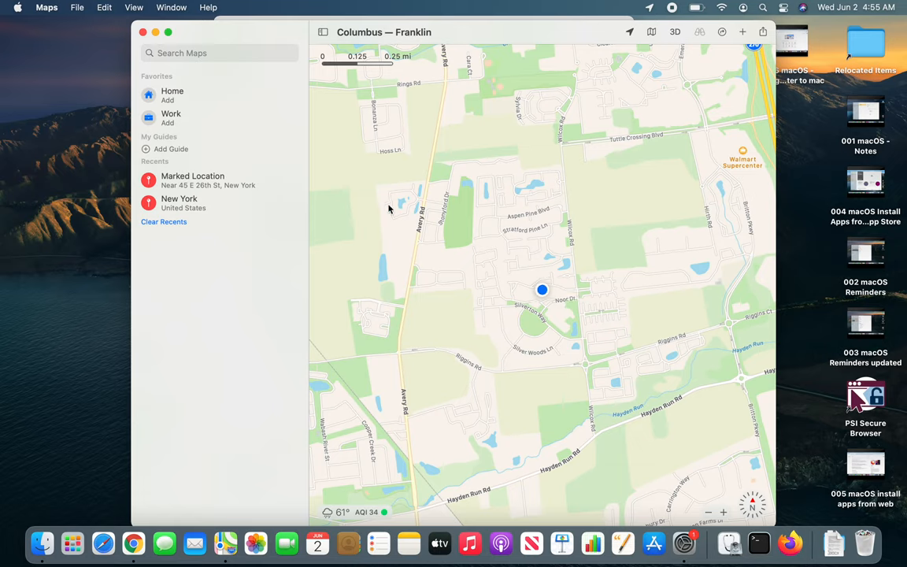
mouse_move(388, 234)
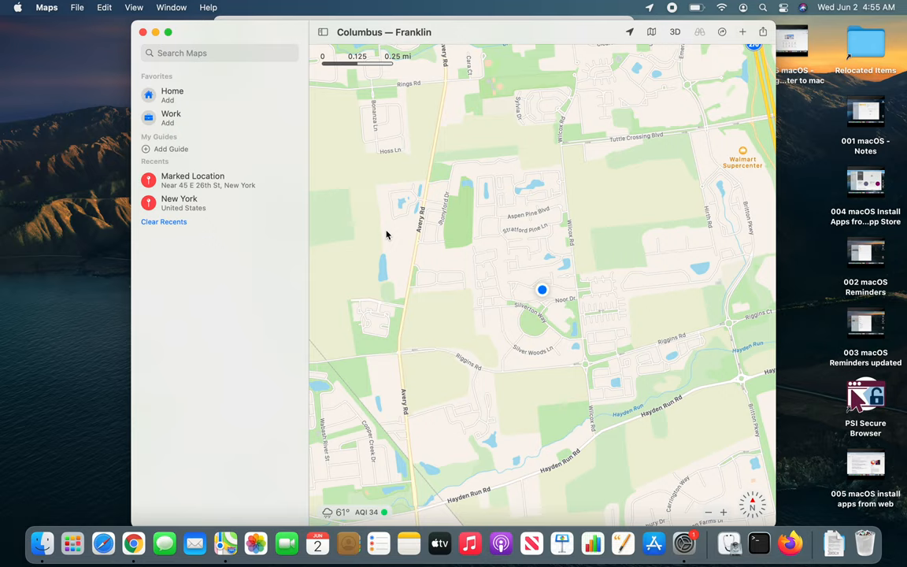
mouse_move(240, 85)
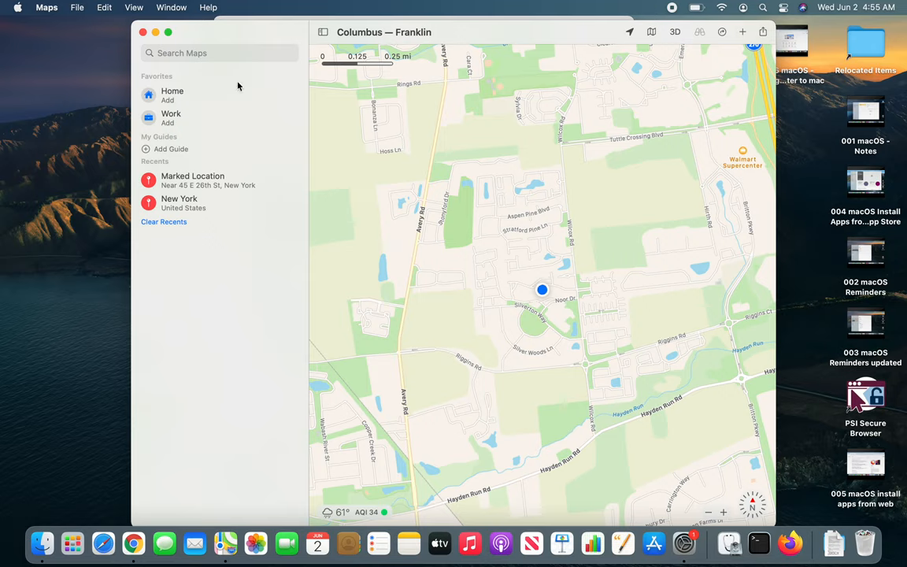
mouse_move(230, 104)
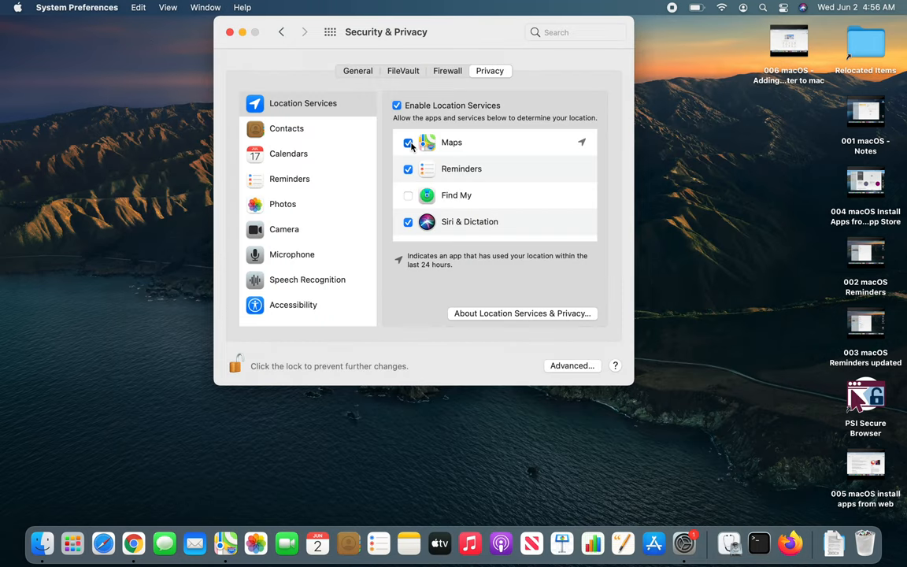
Uncheck Maps in the Location Services app list.
left_click(408, 142)
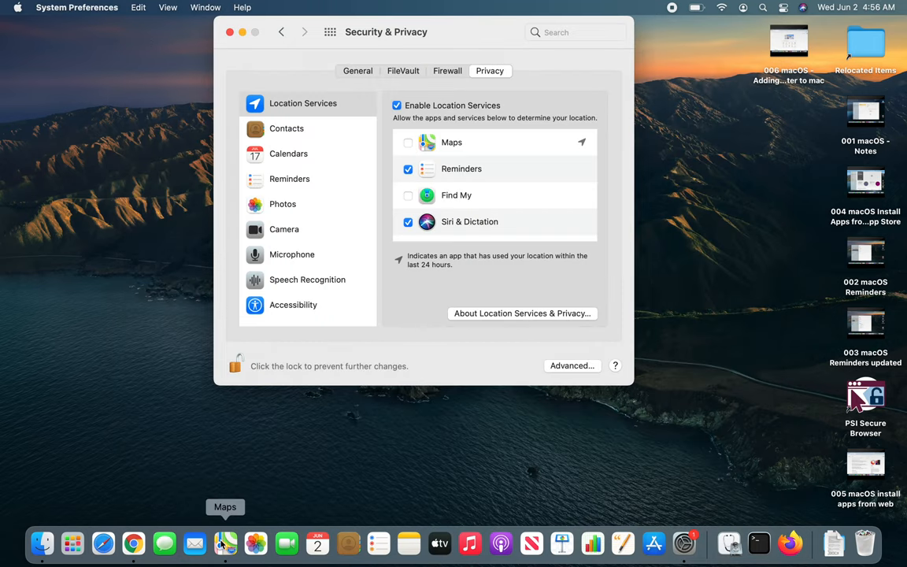
Launch Maps from the Dock, look around the map, then quit and relaunch it.
left_click(225, 543)
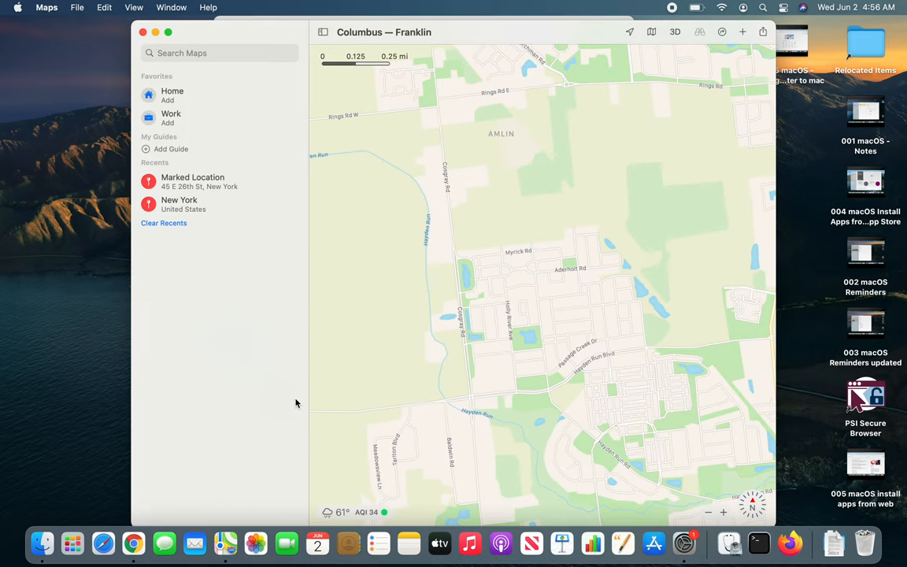
mouse_move(605, 365)
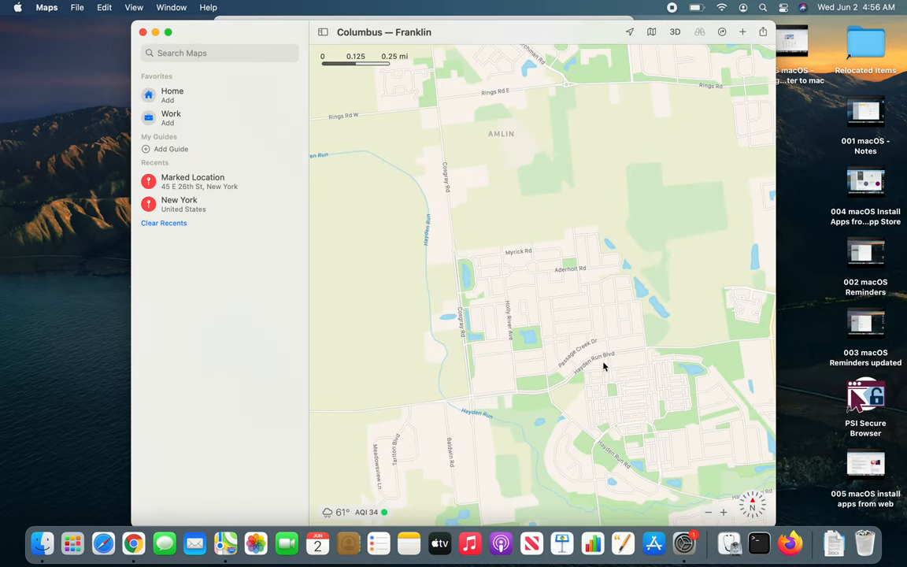
mouse_move(638, 394)
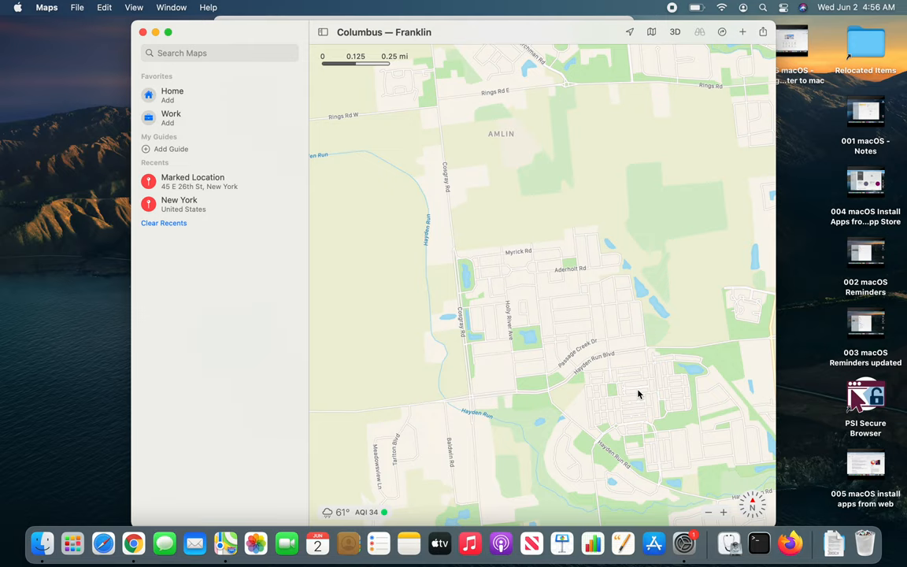
mouse_move(631, 312)
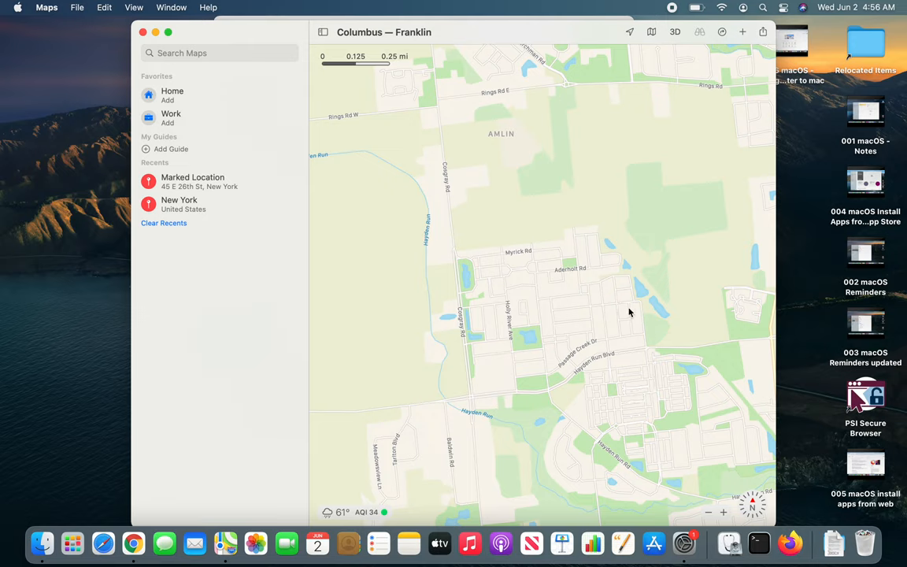
scroll("down", 3)
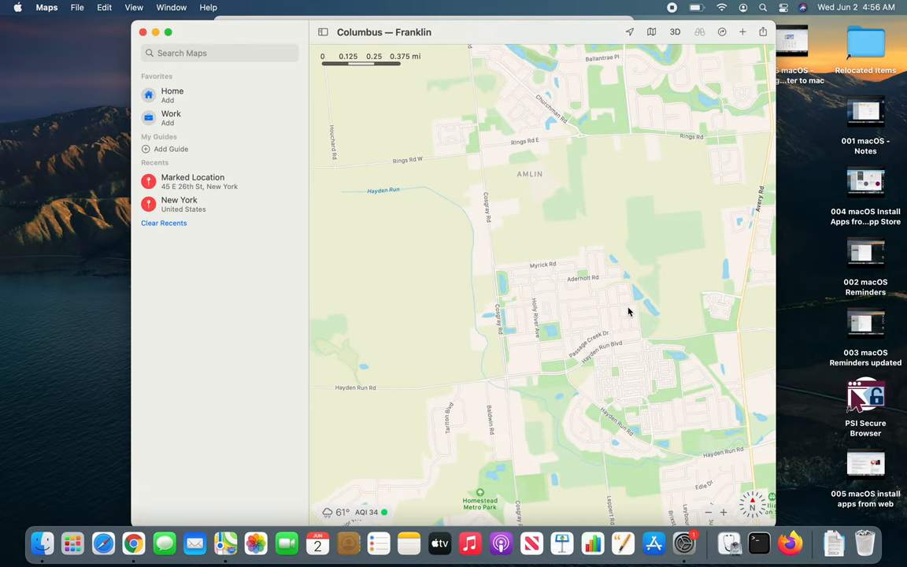
left_click_drag(630, 312, 388, 305)
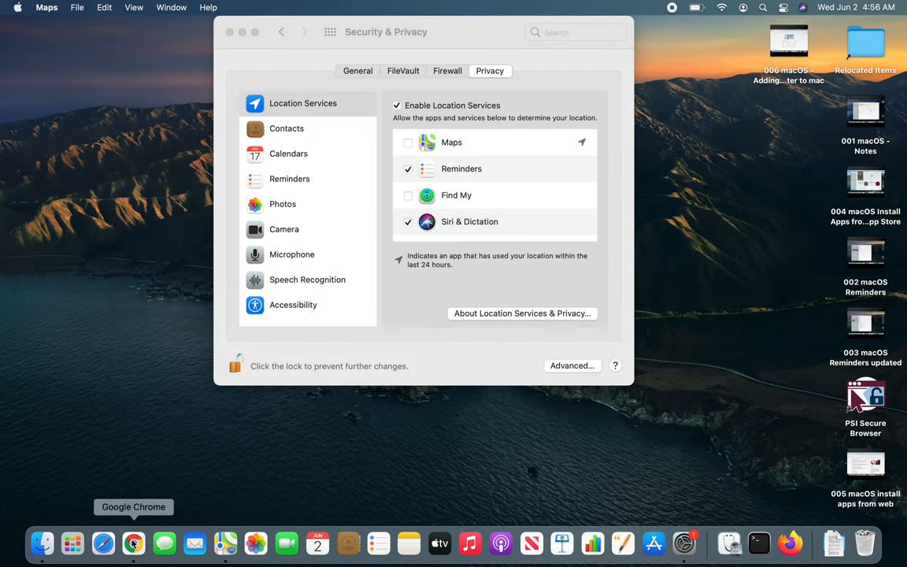
right_click(226, 543)
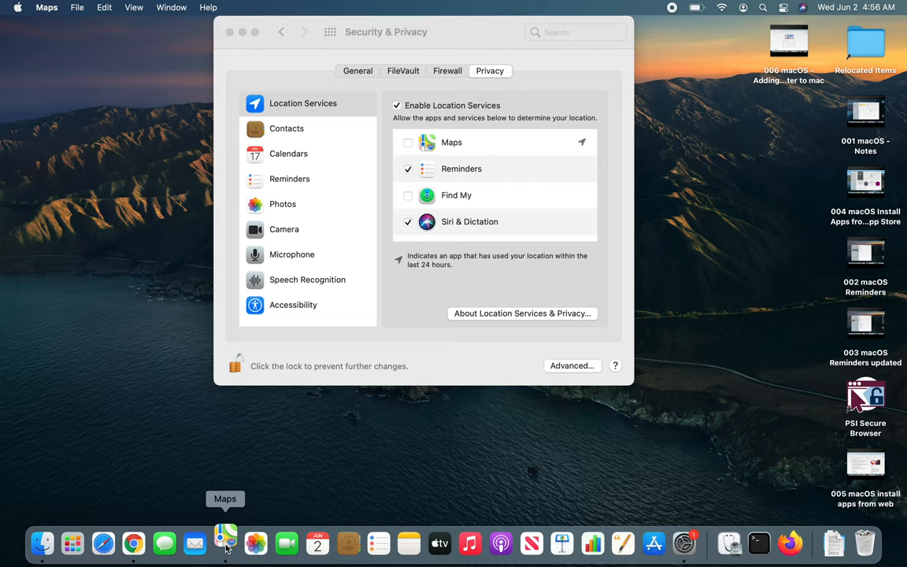
left_click(226, 544)
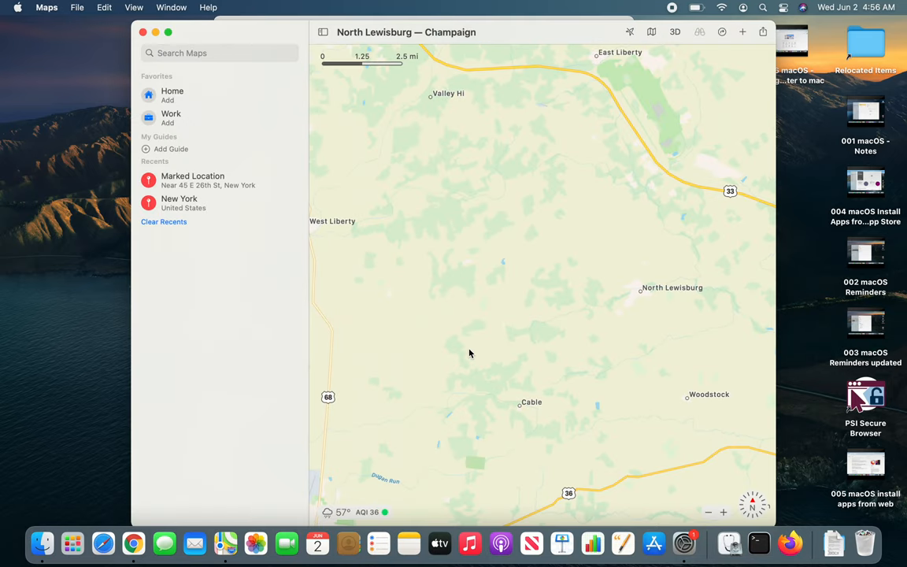
mouse_move(441, 139)
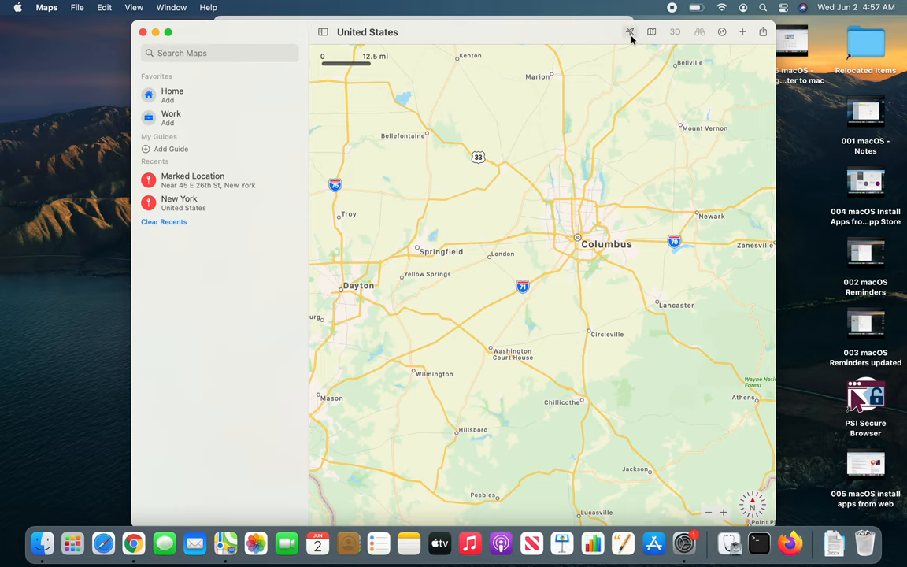
mouse_move(630, 32)
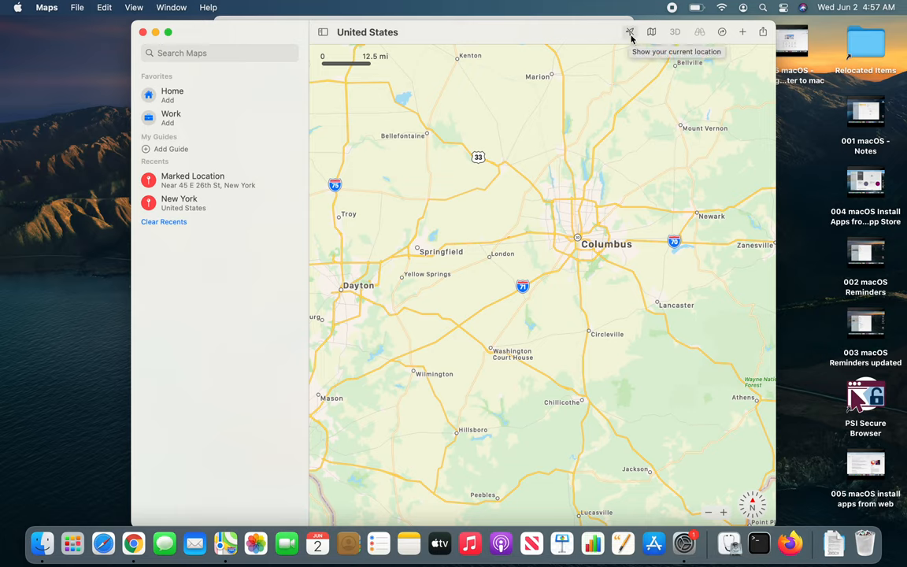
mouse_move(633, 39)
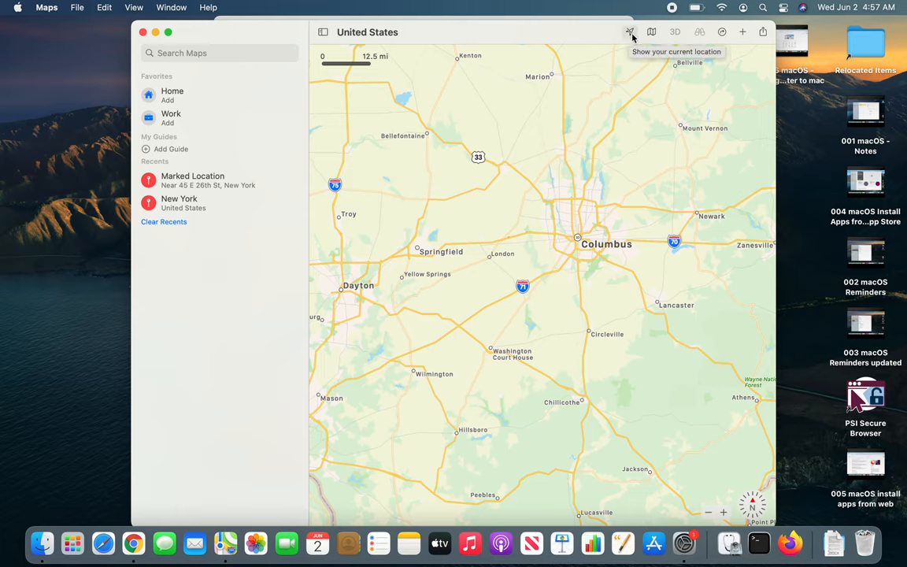
Ask Maps to show the current location, triggering the Location Services Off notice.
left_click(631, 32)
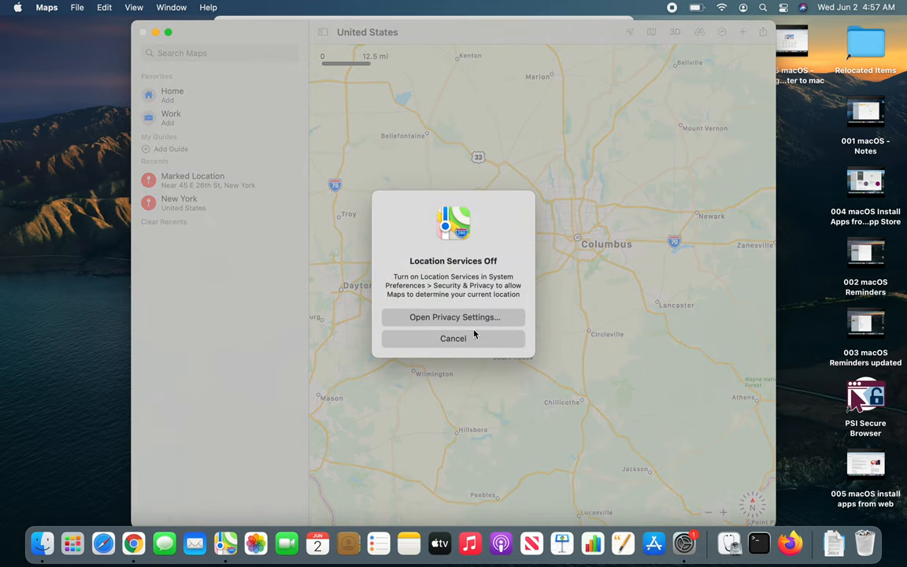
Follow the notice to privacy settings, dismiss the system services sheet and re-allow Maps.
left_click(453, 316)
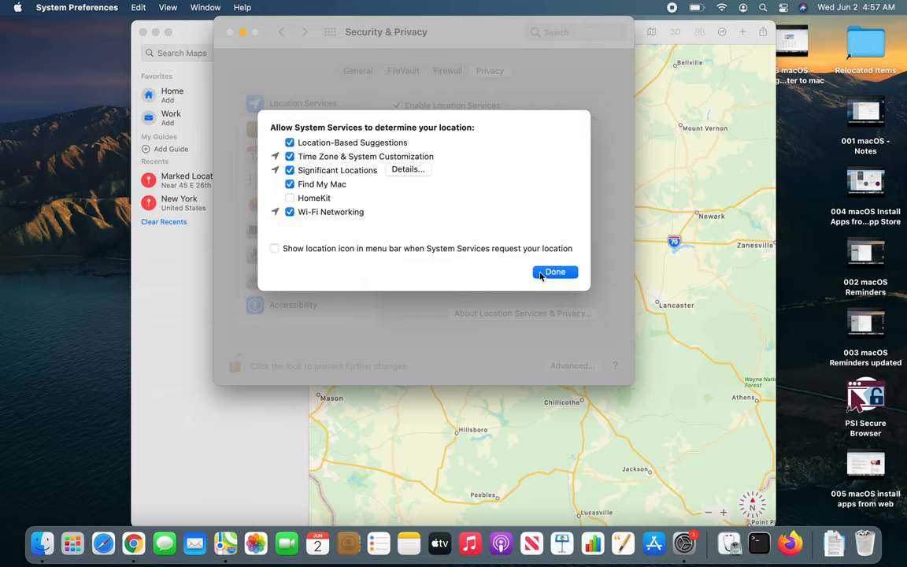
left_click(555, 271)
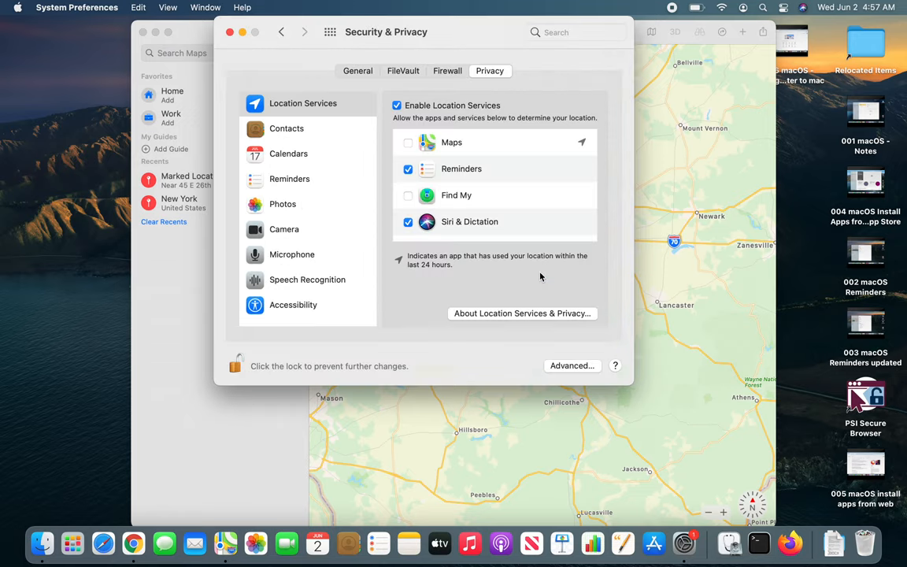
mouse_move(473, 209)
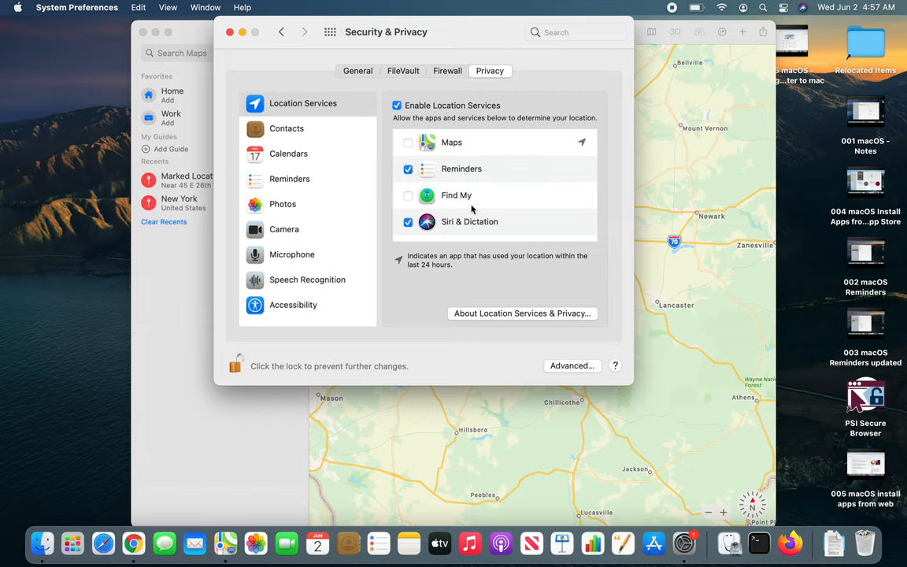
mouse_move(526, 148)
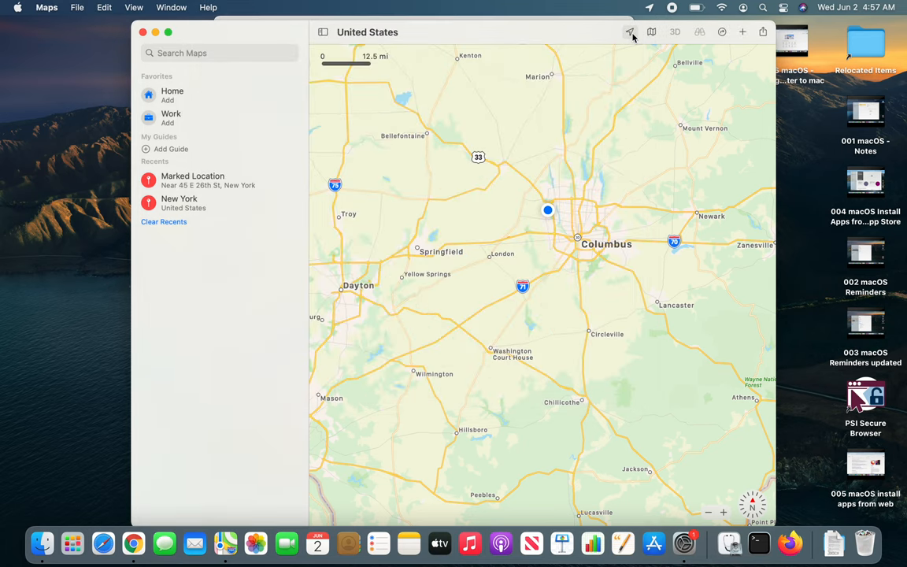
mouse_move(630, 32)
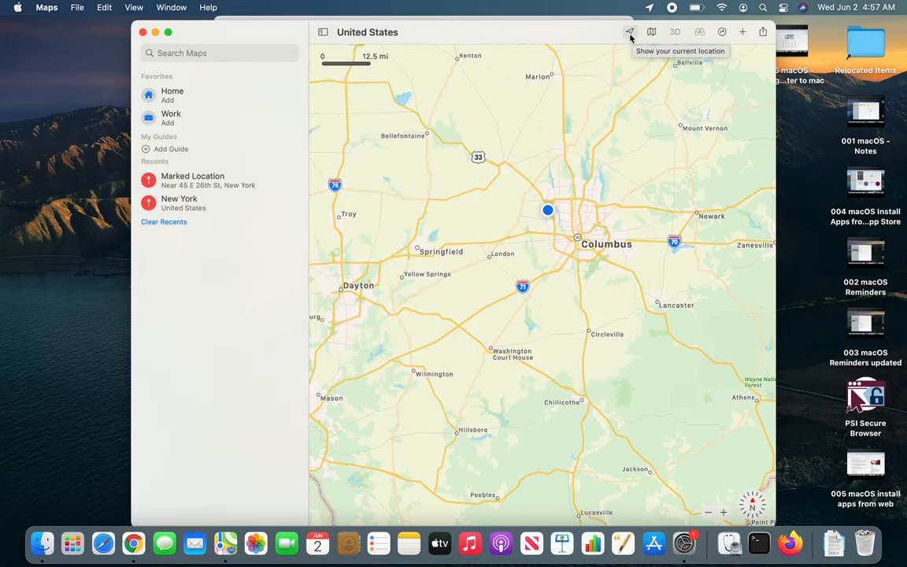
mouse_move(652, 12)
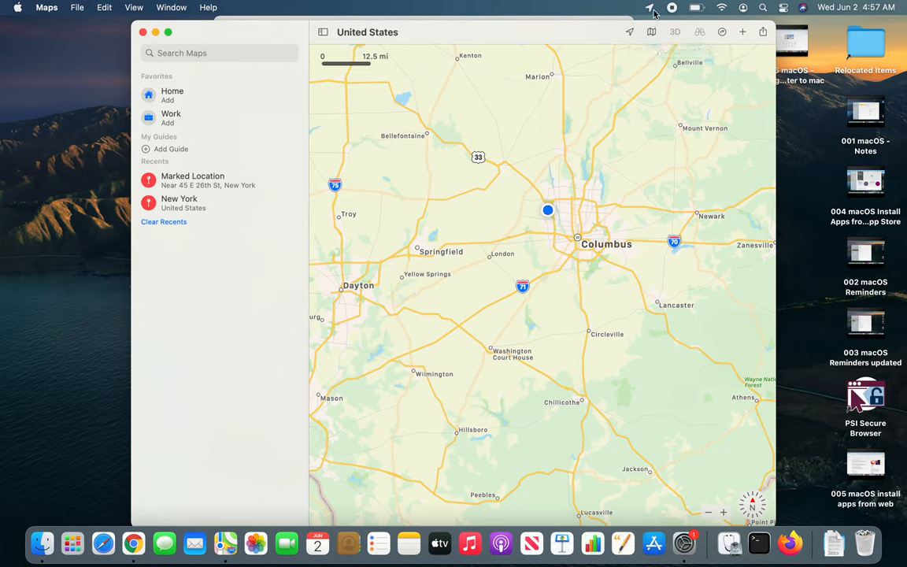
left_click(650, 7)
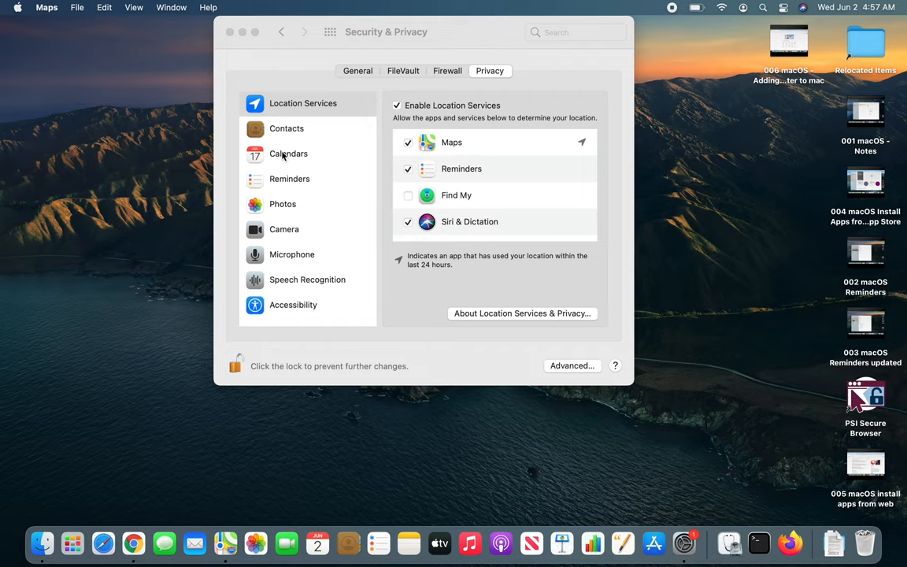
Scroll through the Privacy categories and back up to Location Services.
scroll("down", 3)
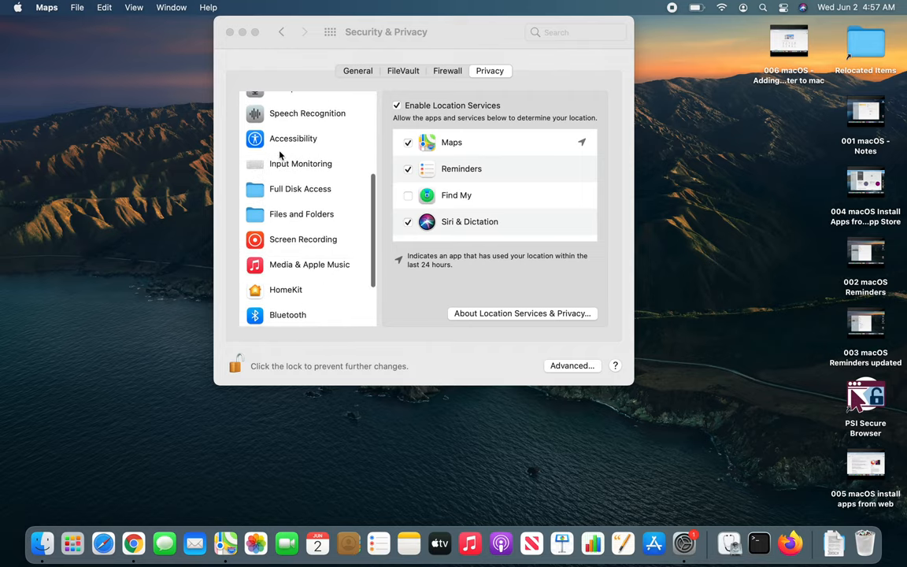
scroll("up", 3)
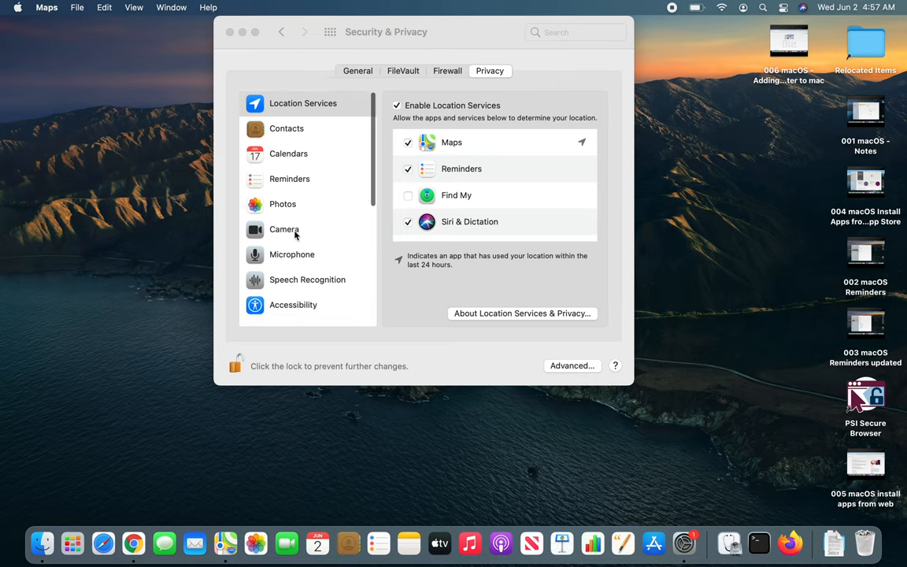
left_click(284, 230)
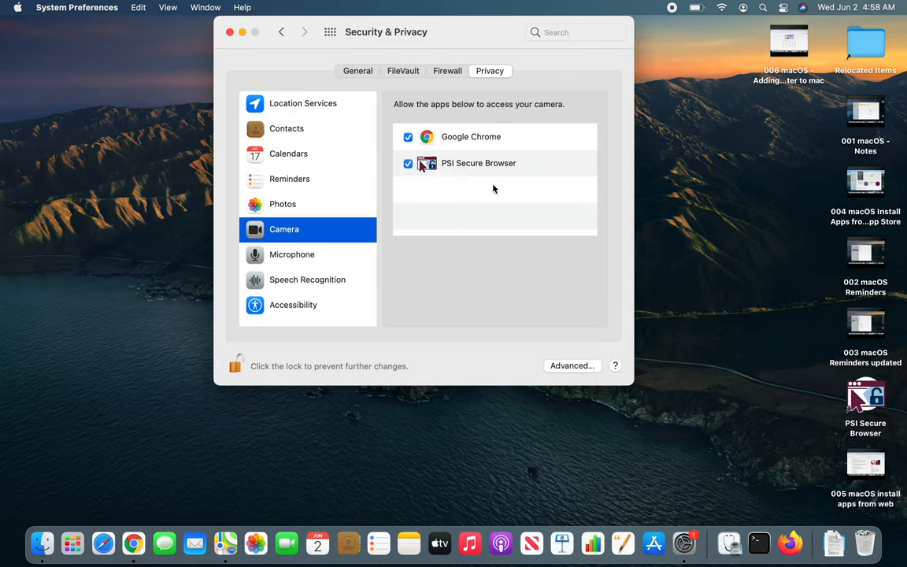
mouse_move(476, 145)
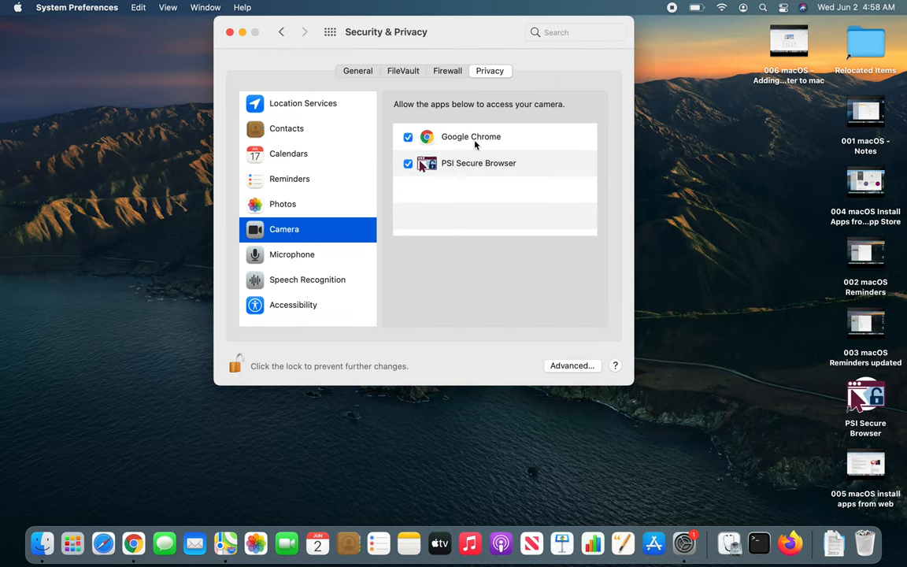
mouse_move(473, 171)
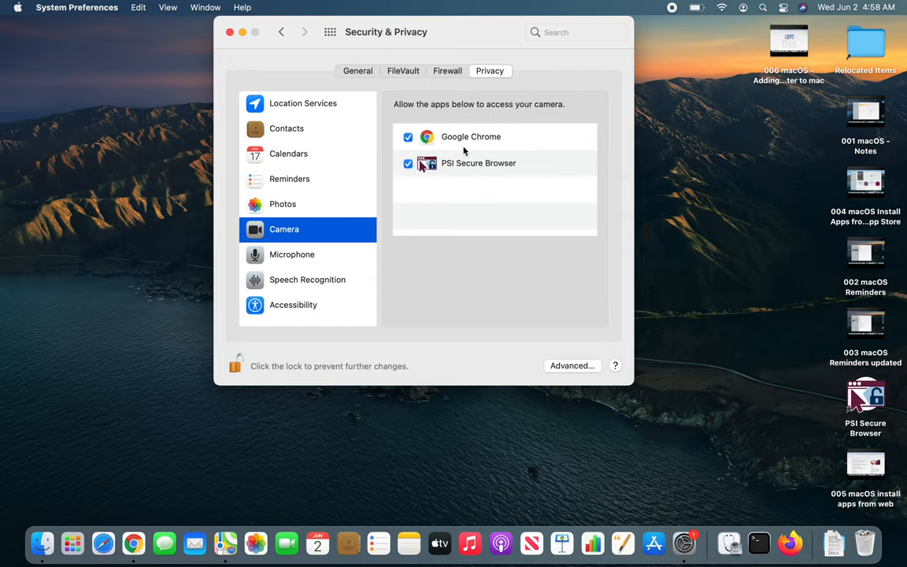
mouse_move(467, 137)
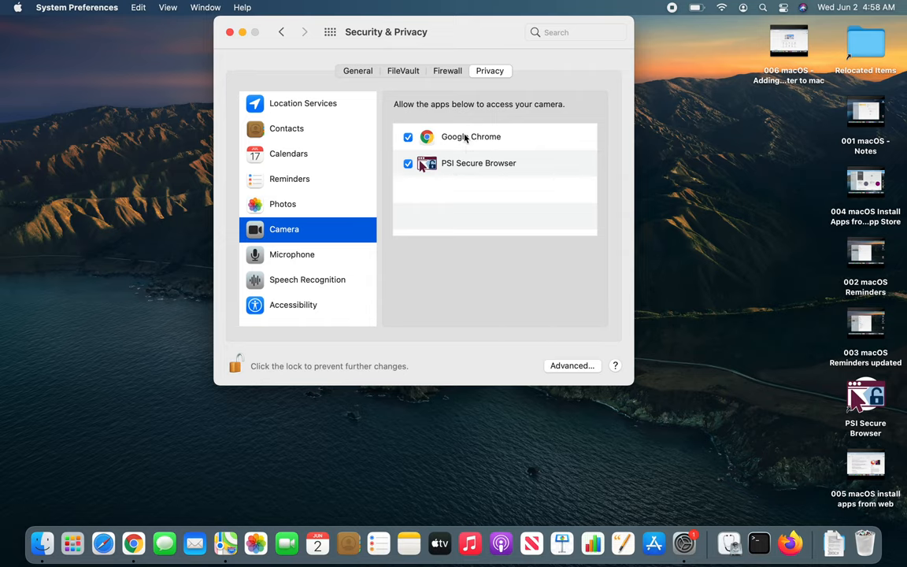
mouse_move(485, 176)
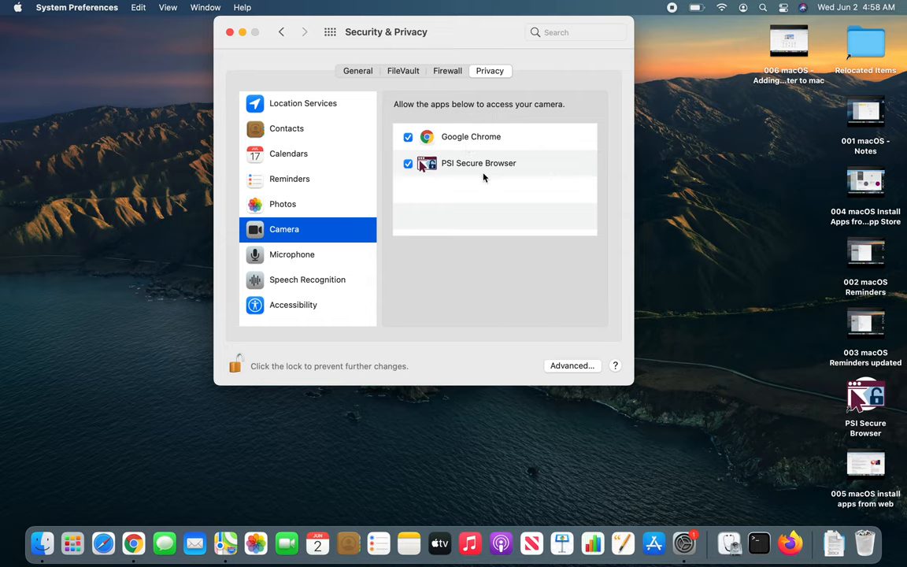
mouse_move(460, 230)
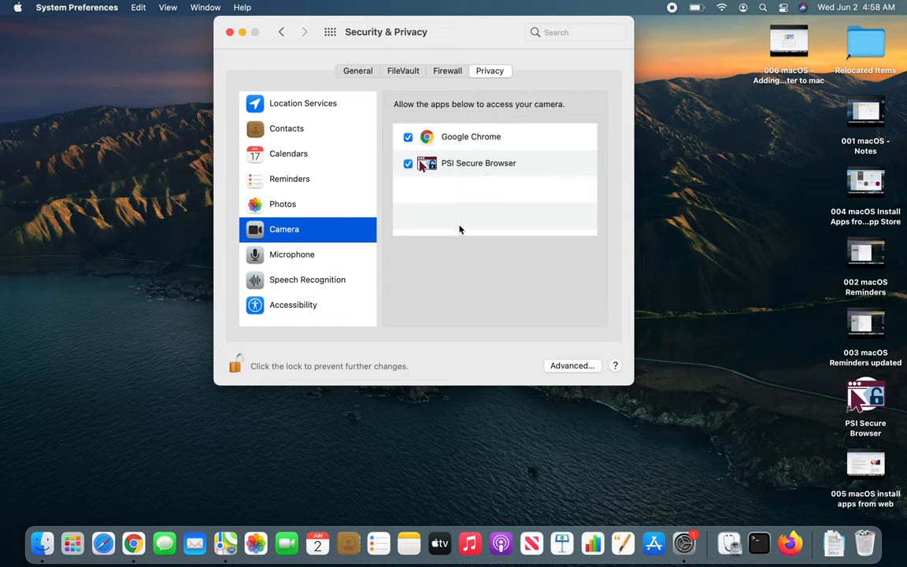
mouse_move(394, 259)
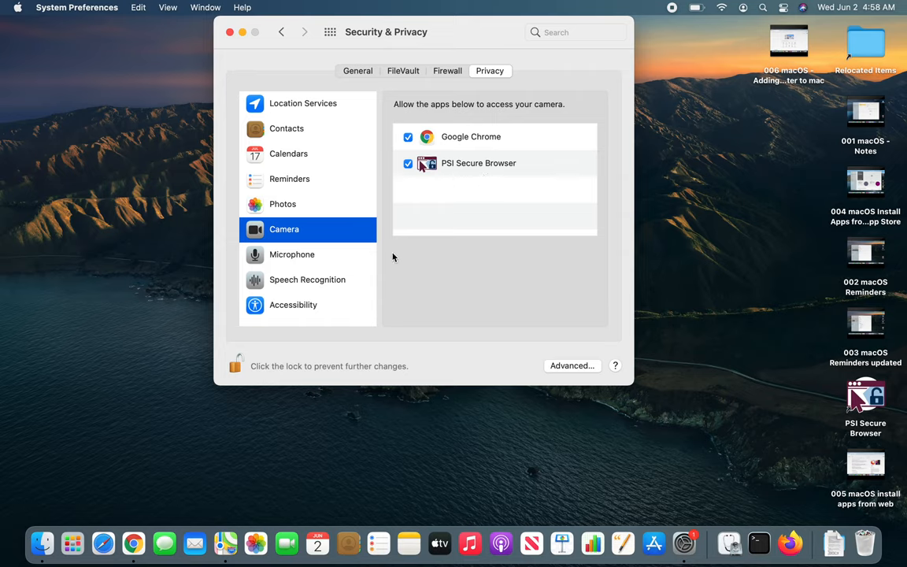
mouse_move(484, 168)
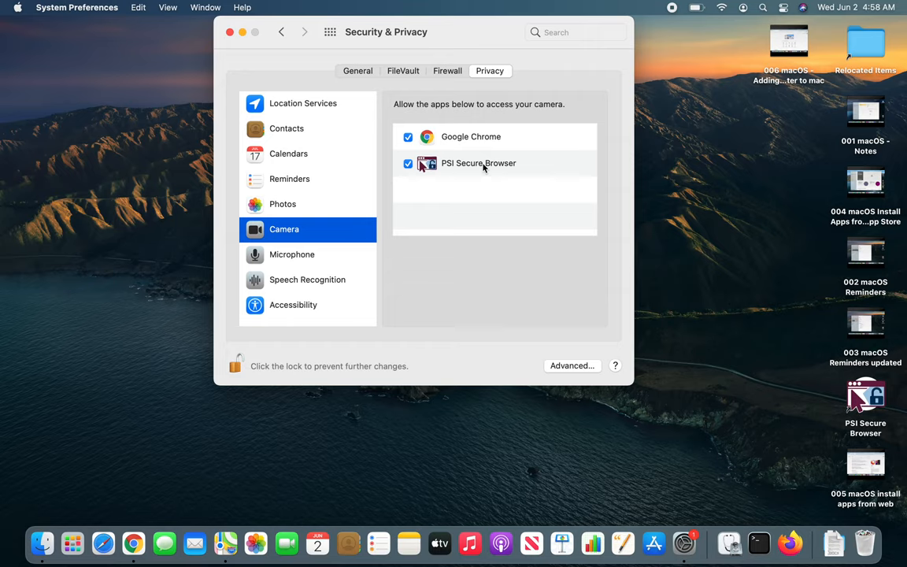
mouse_move(425, 252)
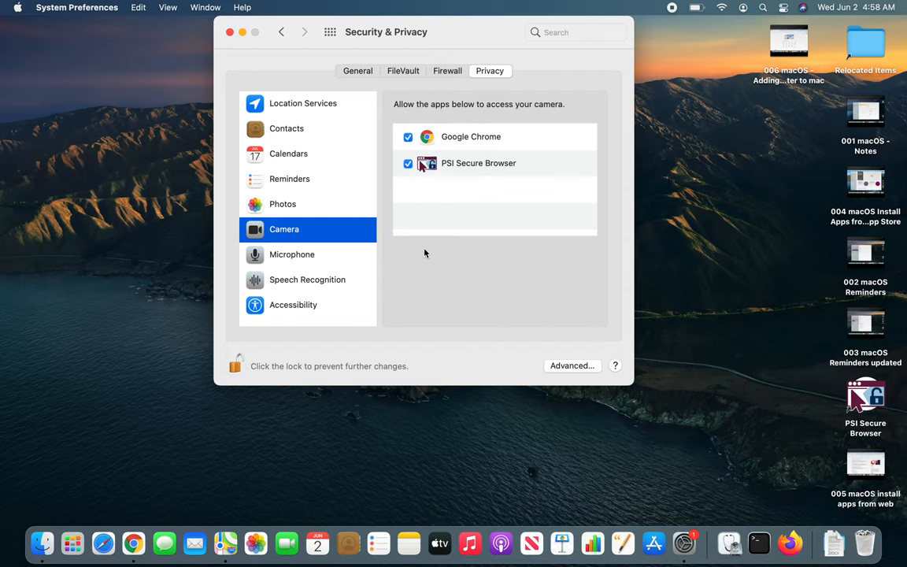
mouse_move(299, 263)
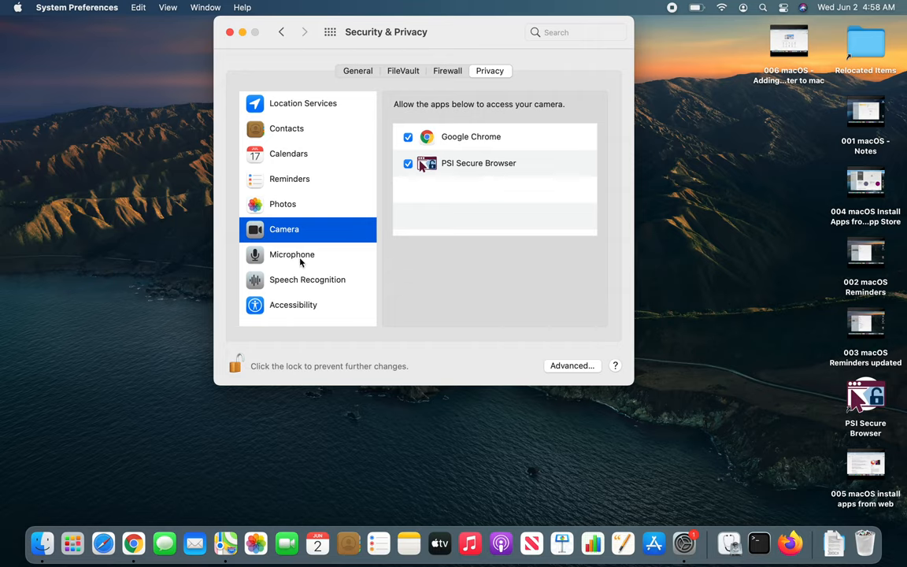
Show Microphone access and uncheck iMovie, leaving Chrome and PSI Secure Browser allowed.
left_click(291, 255)
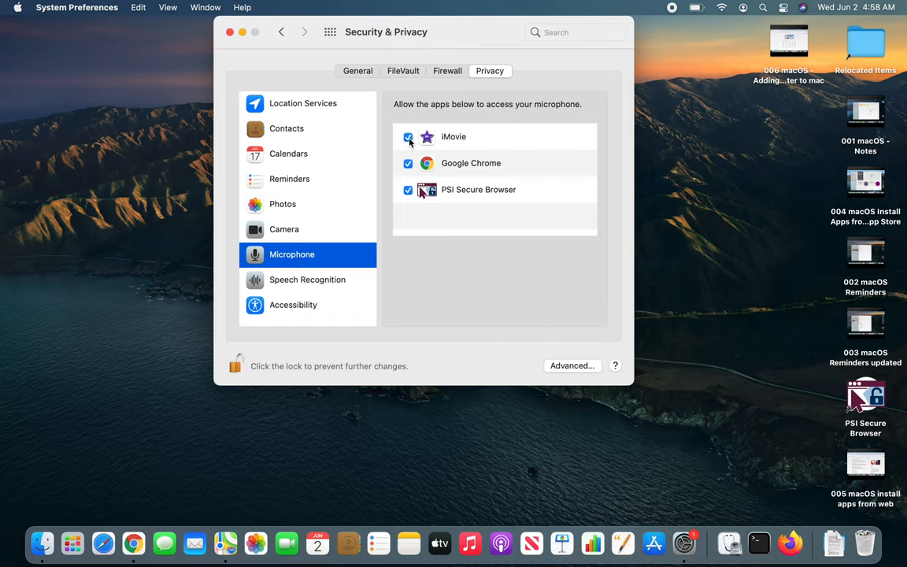
left_click(408, 135)
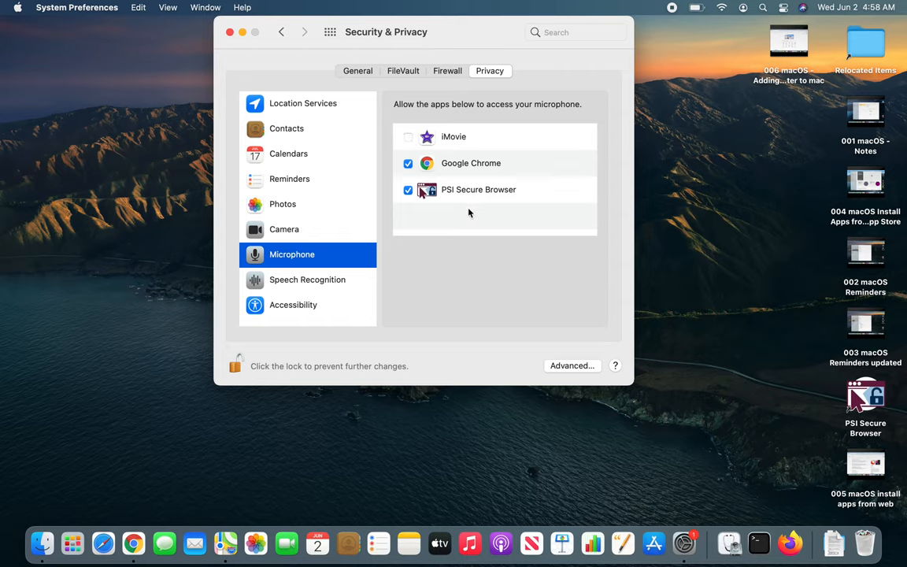
Check Speech Recognition's empty app list and browse down the Privacy sidebar.
left_click(307, 280)
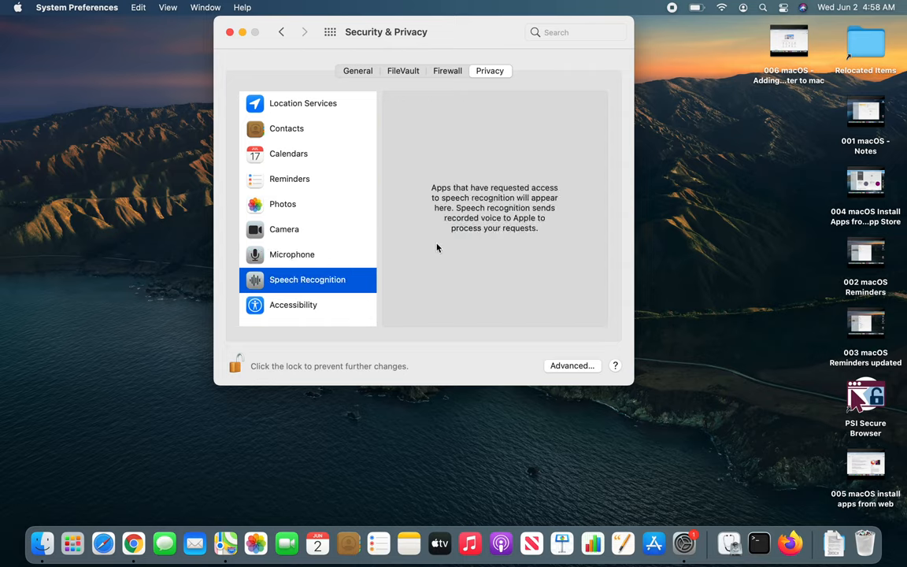
scroll("down", 3)
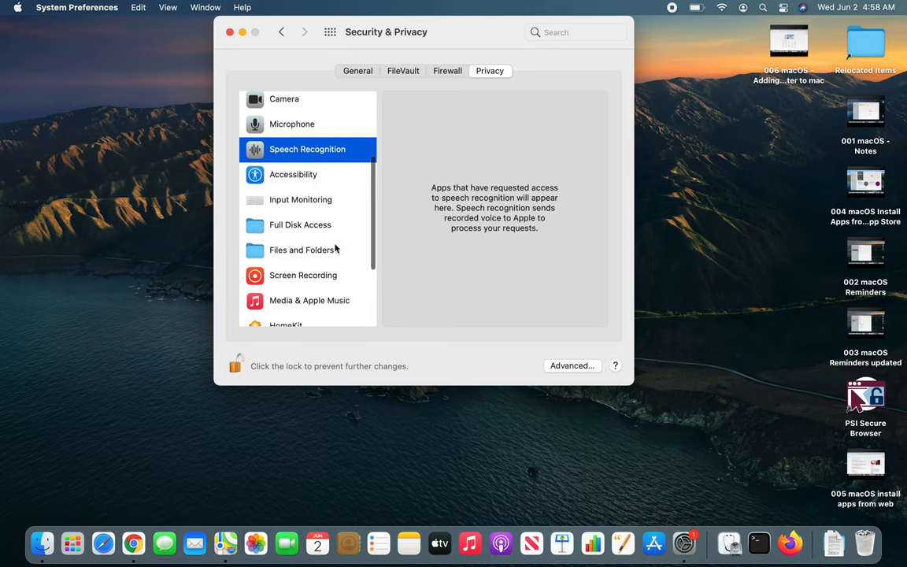
scroll("down", 3)
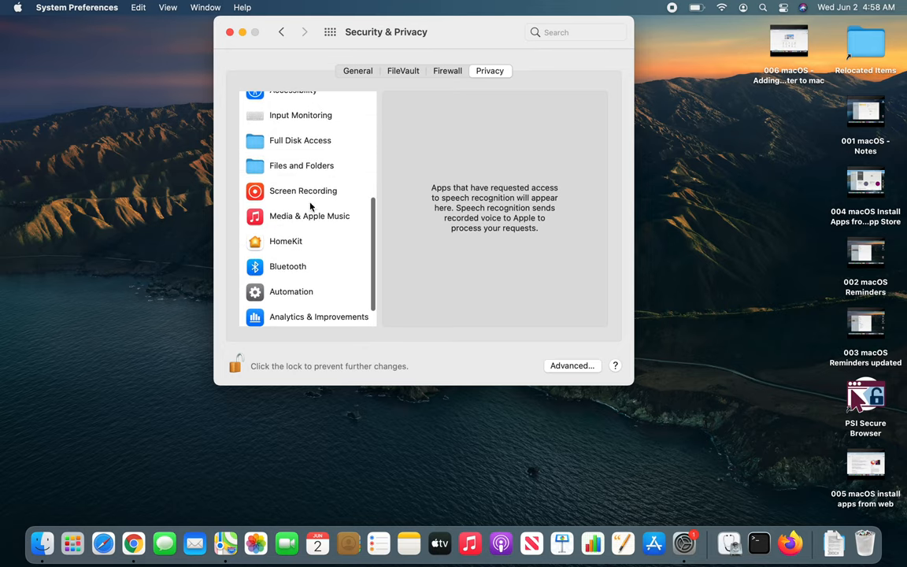
scroll("down", 3)
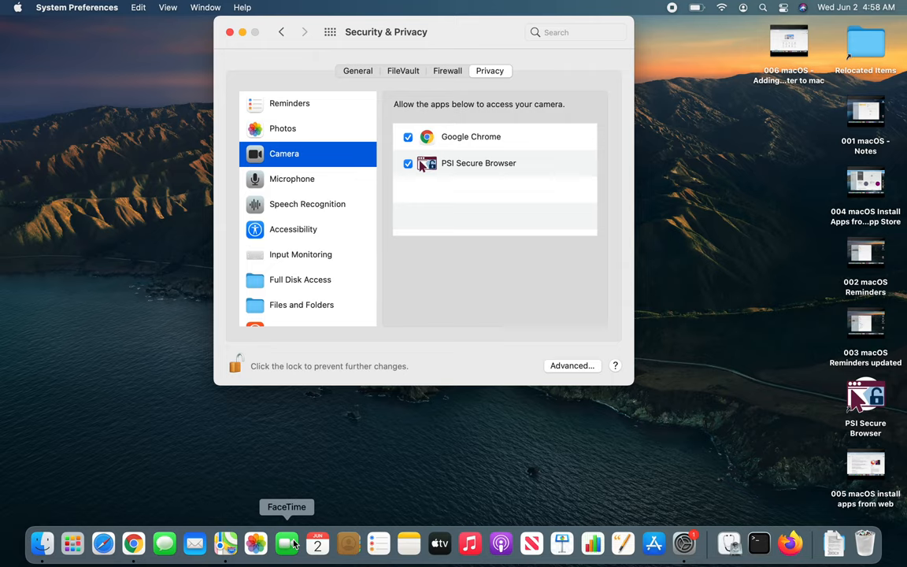
mouse_move(359, 454)
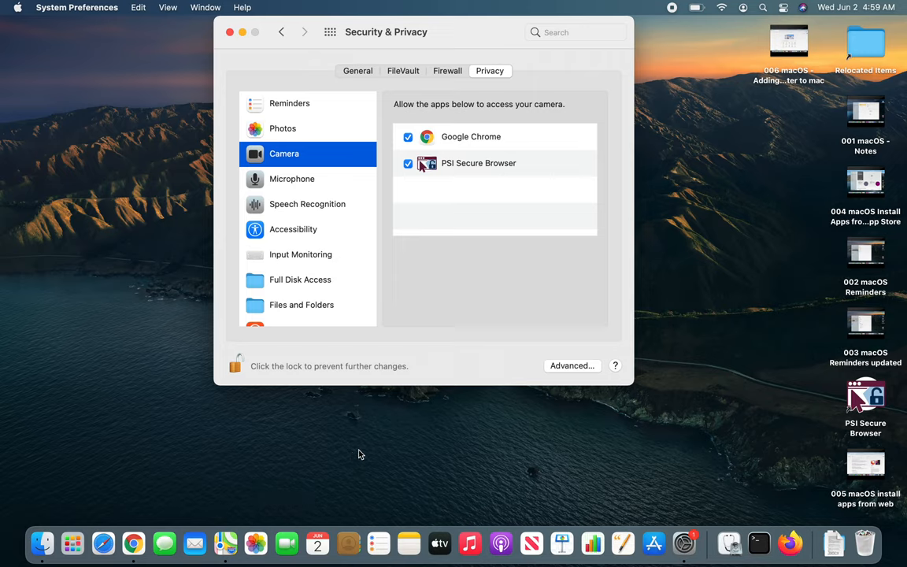
mouse_move(349, 425)
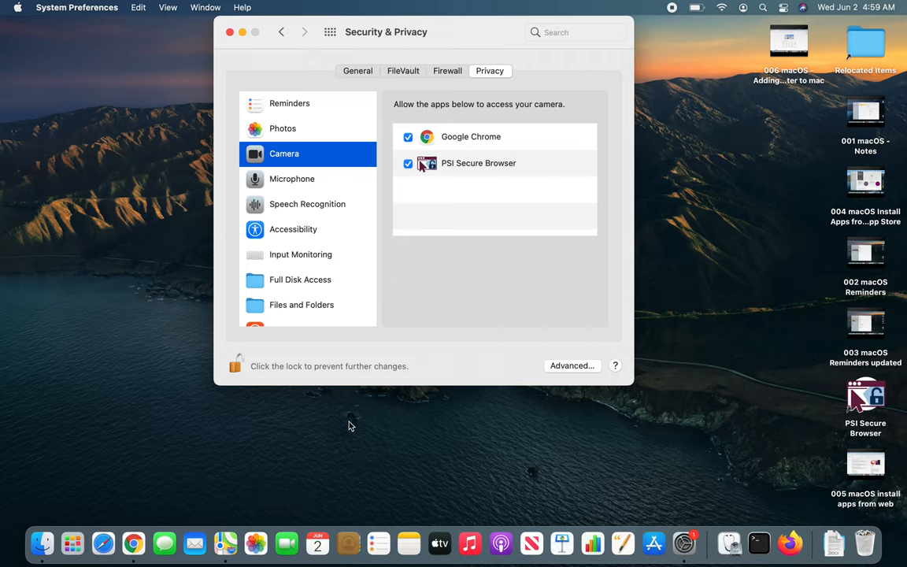
mouse_move(287, 544)
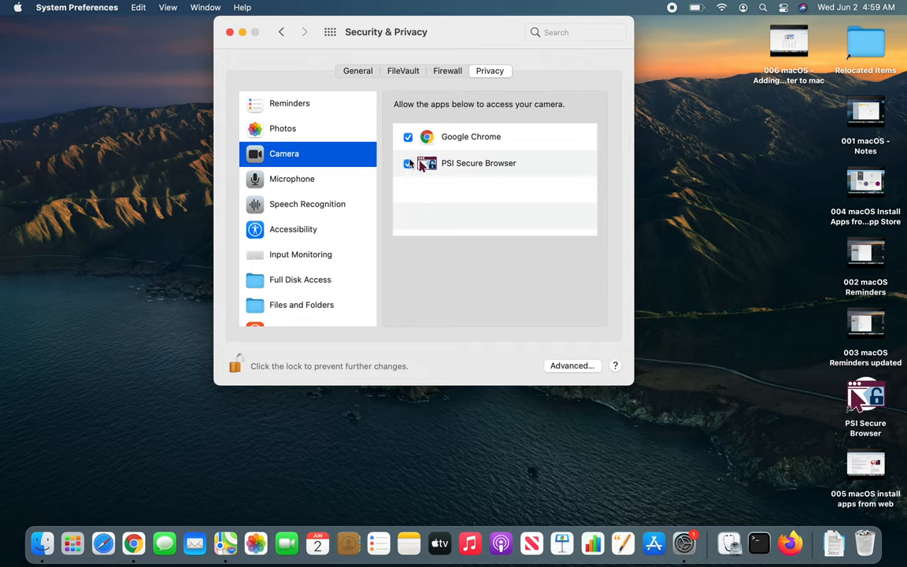
Toggle PSI Secure Browser's camera access and scroll down toward Bluetooth.
left_click(408, 163)
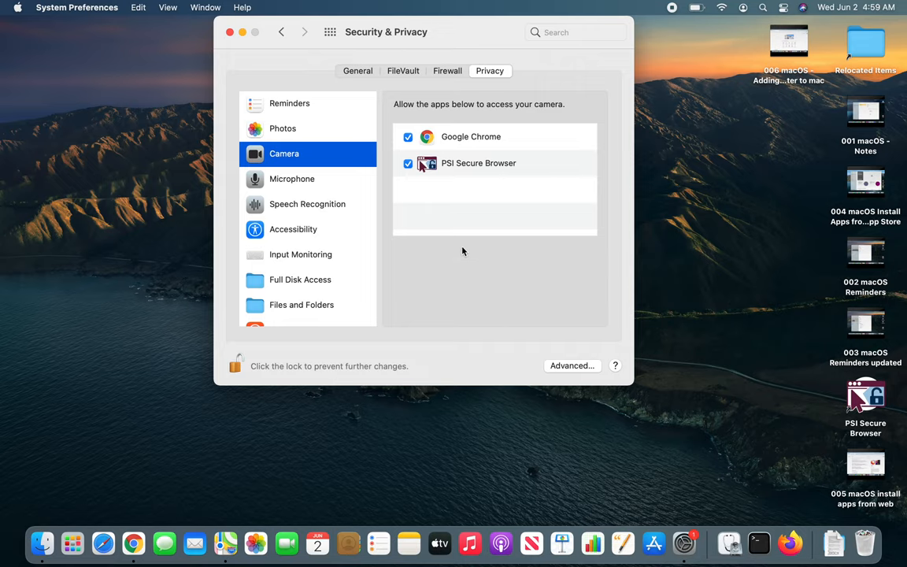
scroll("down", 3)
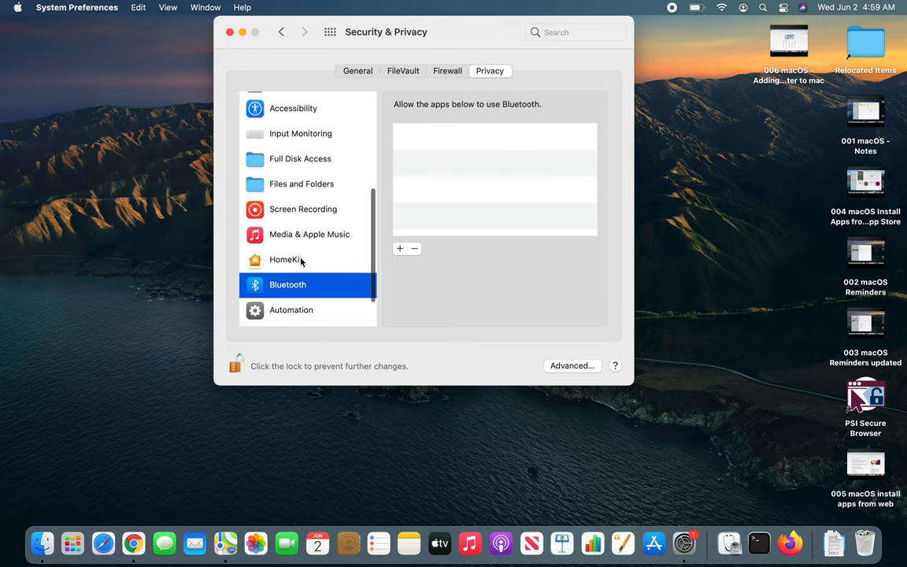
Review Accessibility, Full Disk Access and Files and Folders lists, showing Terminal and Google Chrome have Downloads Folder access.
left_click(293, 113)
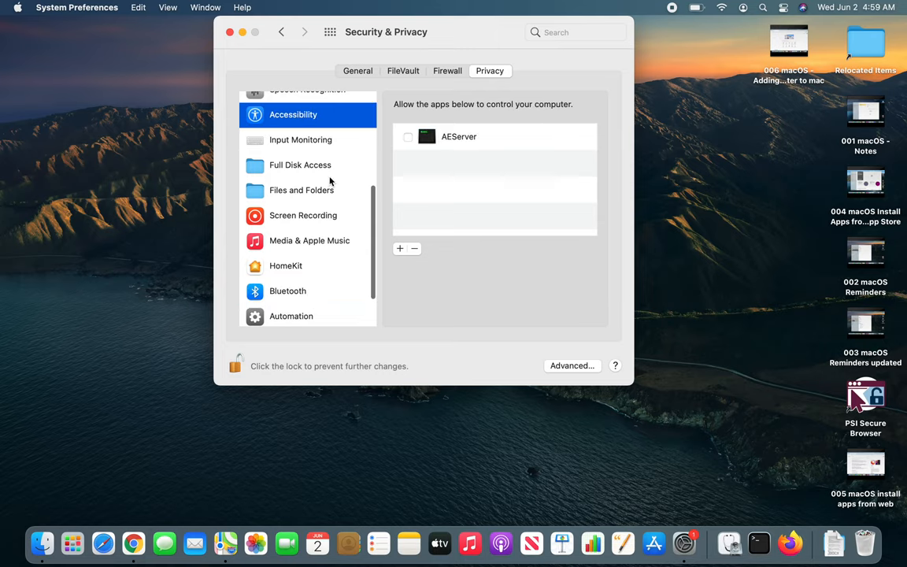
left_click(299, 165)
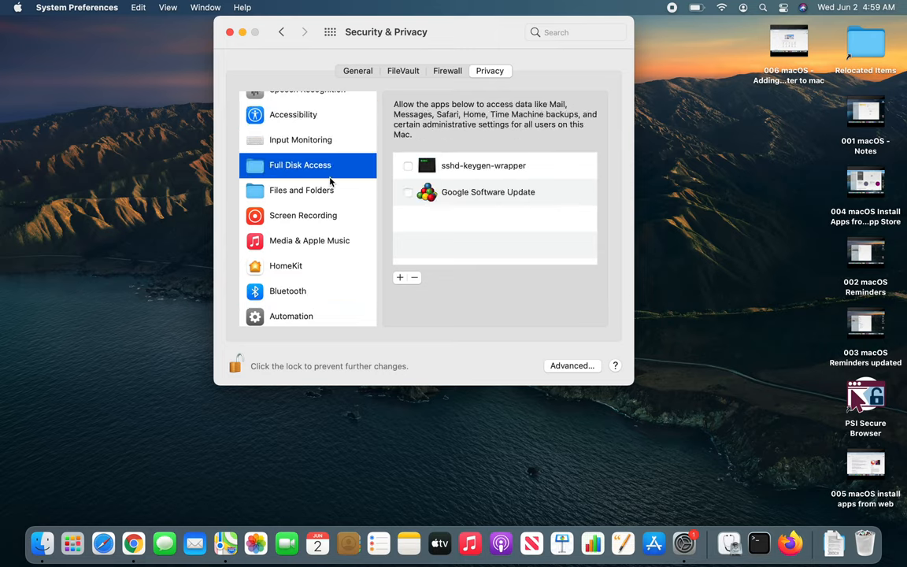
left_click(302, 189)
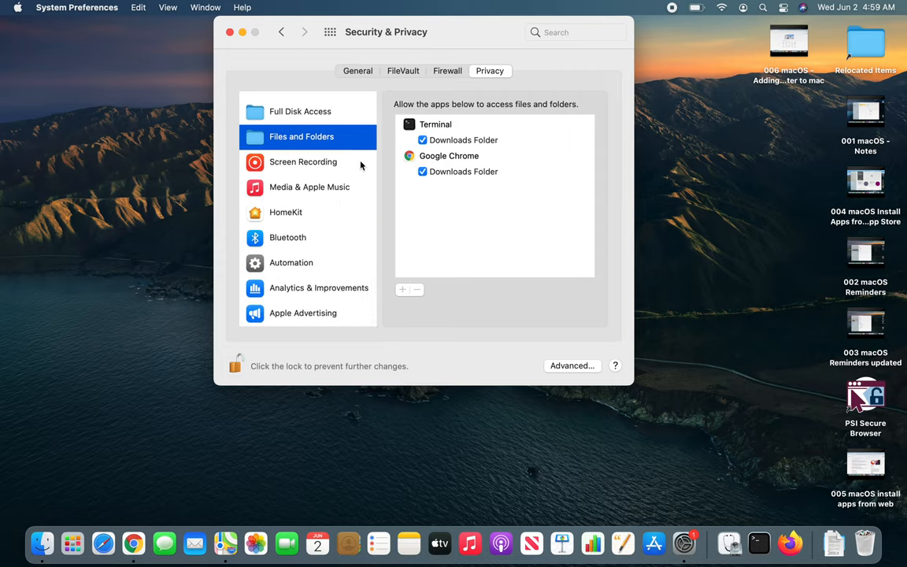
mouse_move(287, 192)
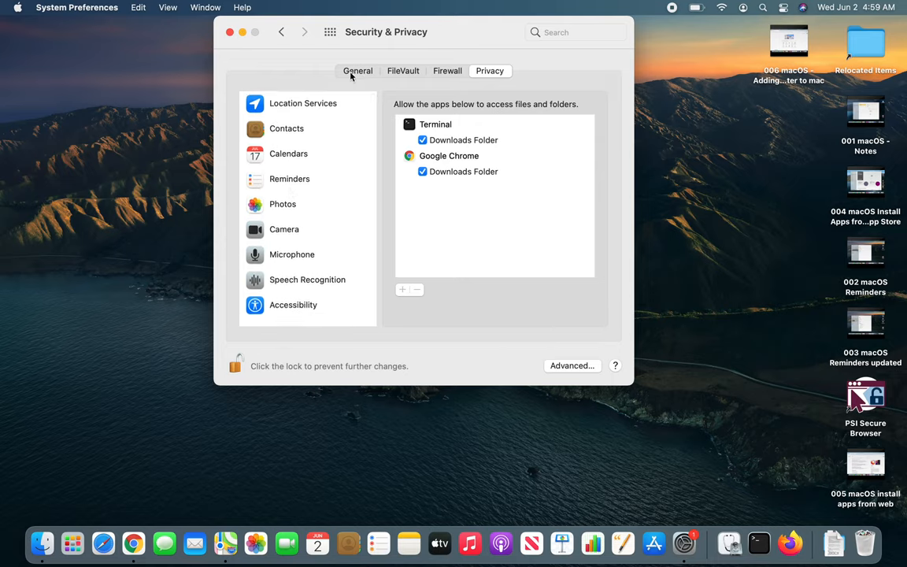
mouse_move(409, 282)
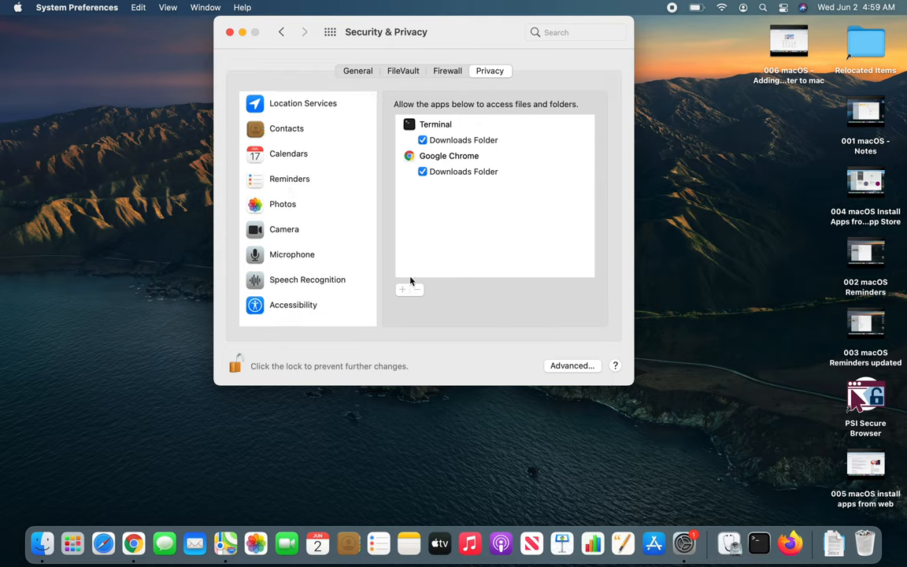